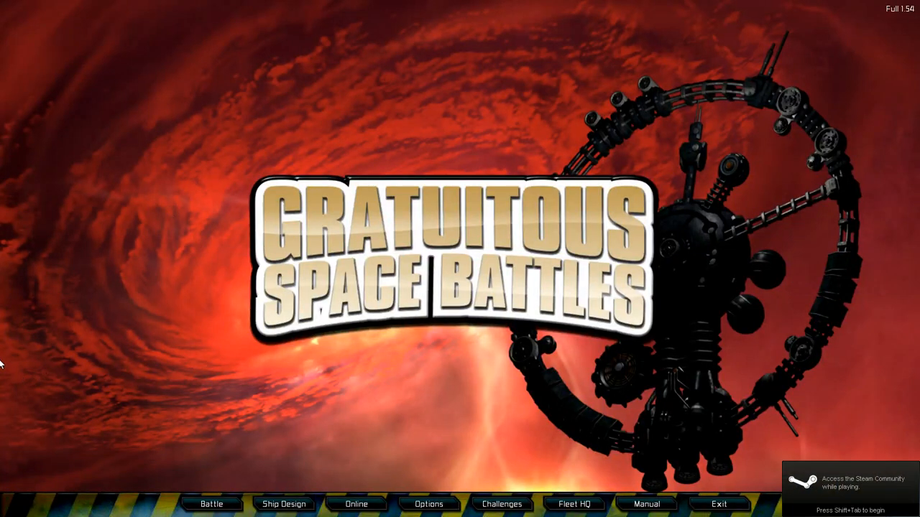
mouse_move(129, 261)
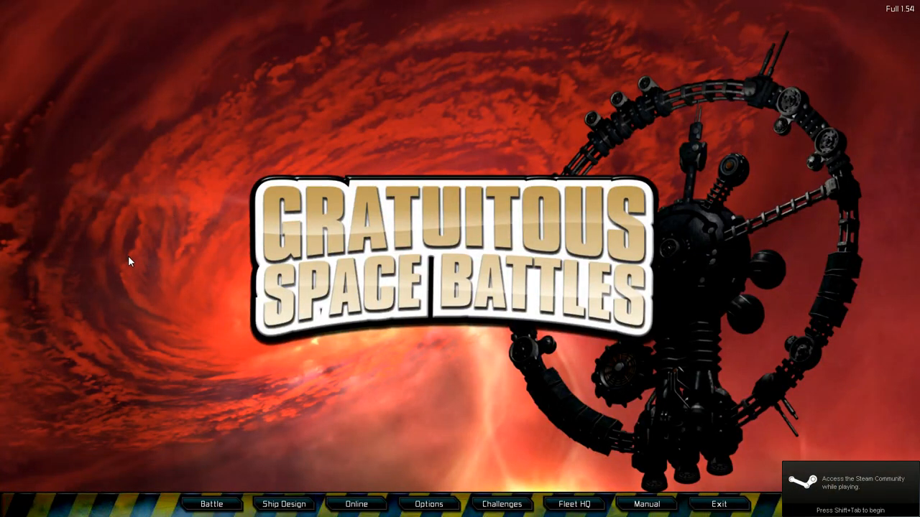
mouse_move(199, 4)
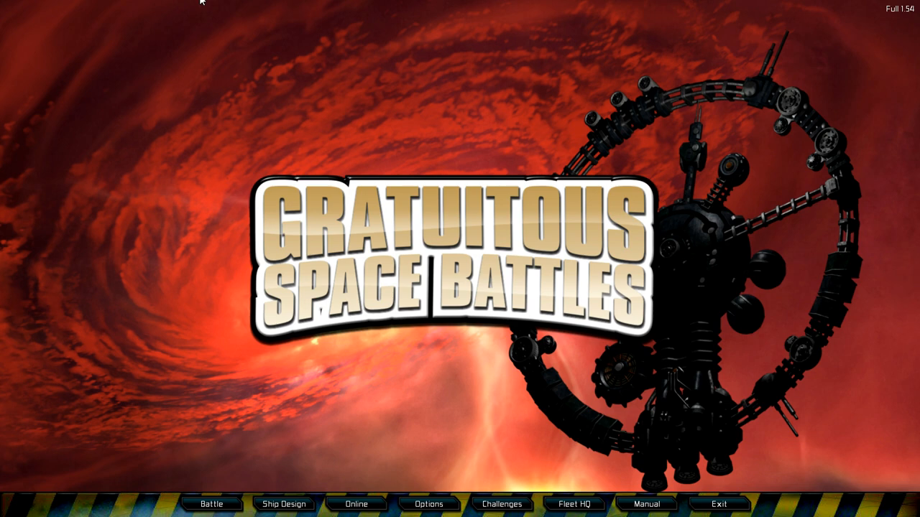
Start a new battle and pick the Conquering Chiarn Prime mission.
left_click(211, 504)
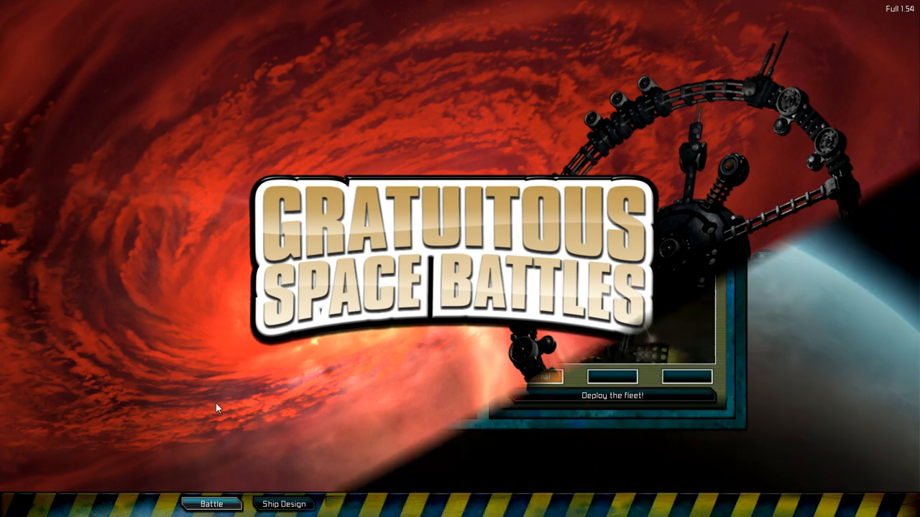
left_click(210, 502)
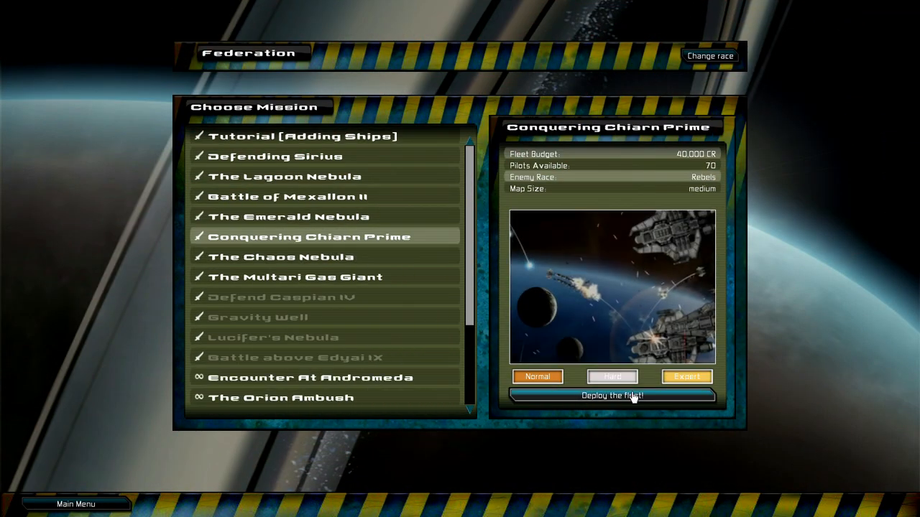
Go to fleet deployment and inspect the Drook's Dastardly Derps ship.
left_click(611, 396)
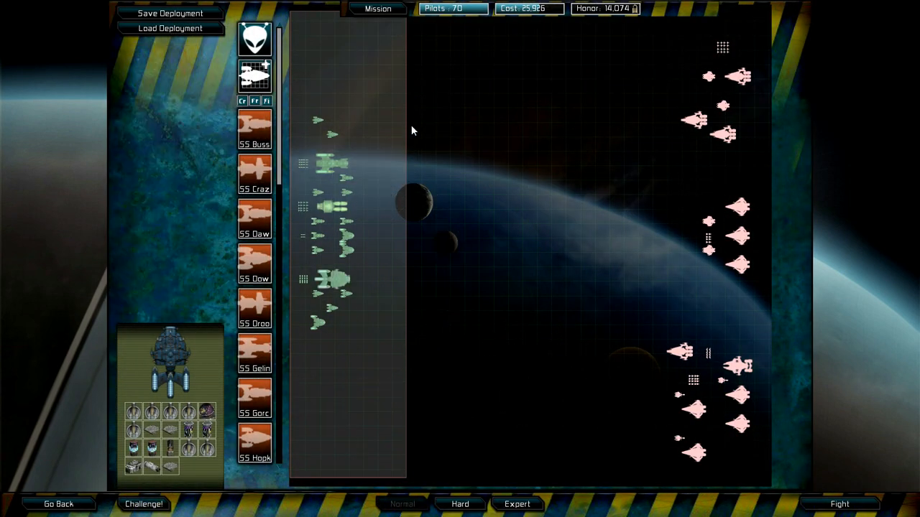
mouse_move(307, 103)
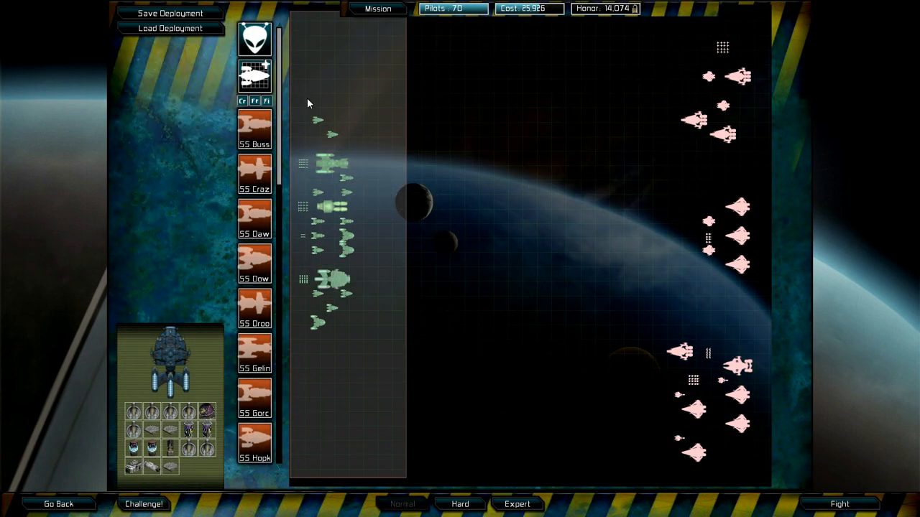
mouse_move(370, 87)
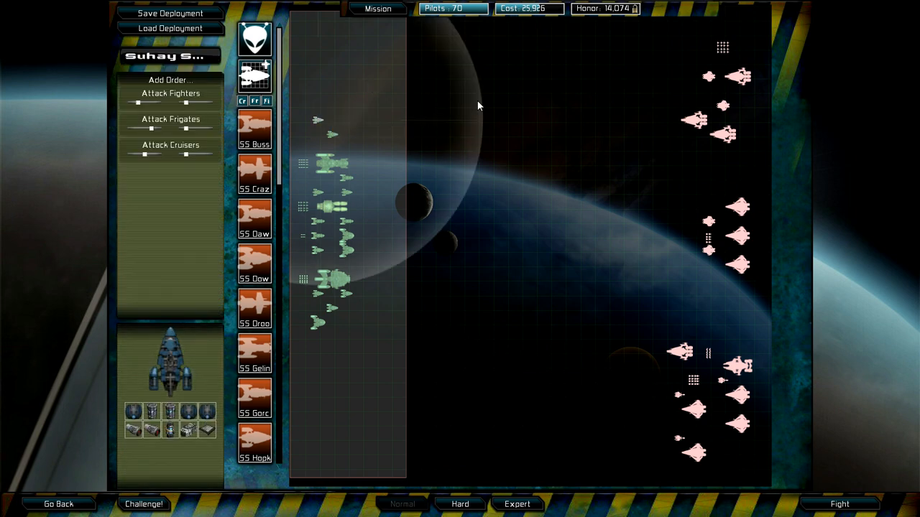
mouse_move(318, 121)
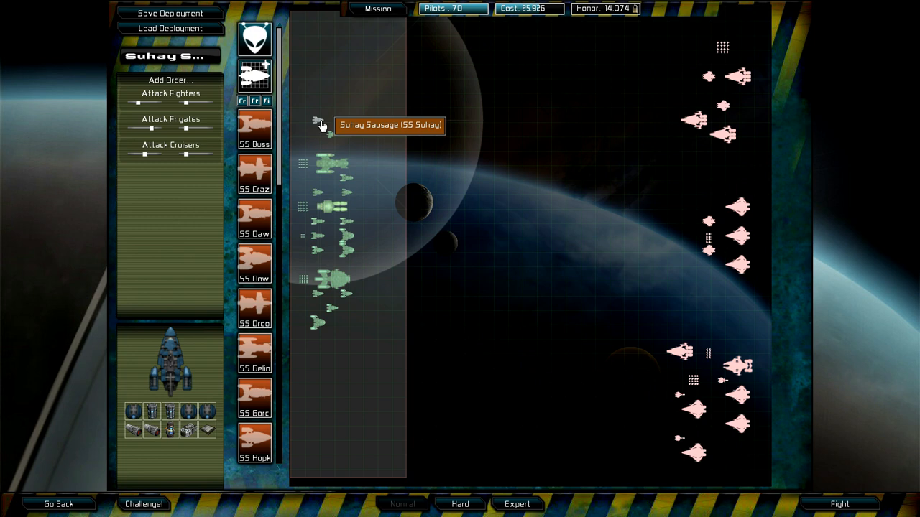
mouse_move(332, 135)
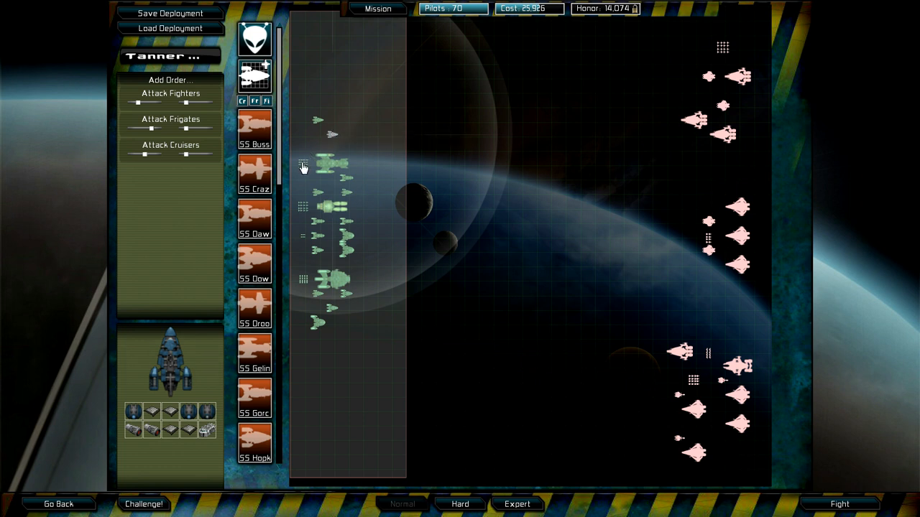
left_click(331, 157)
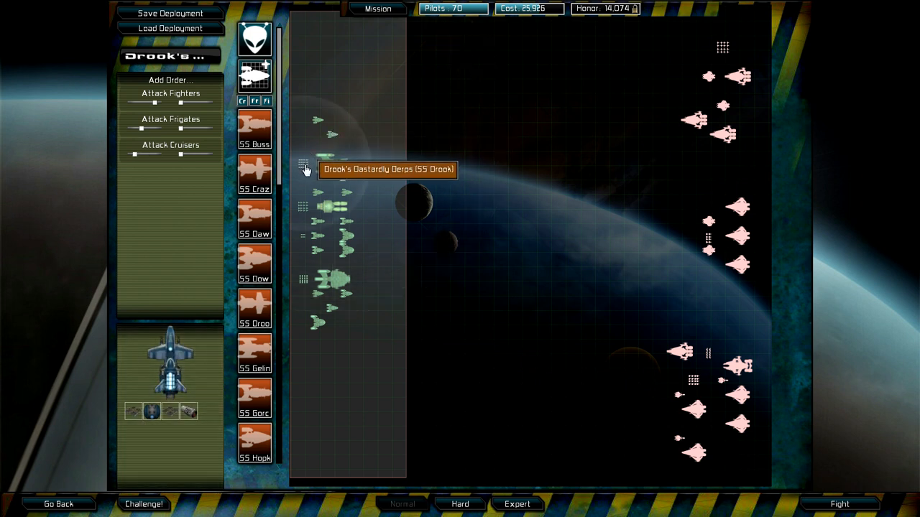
mouse_move(320, 165)
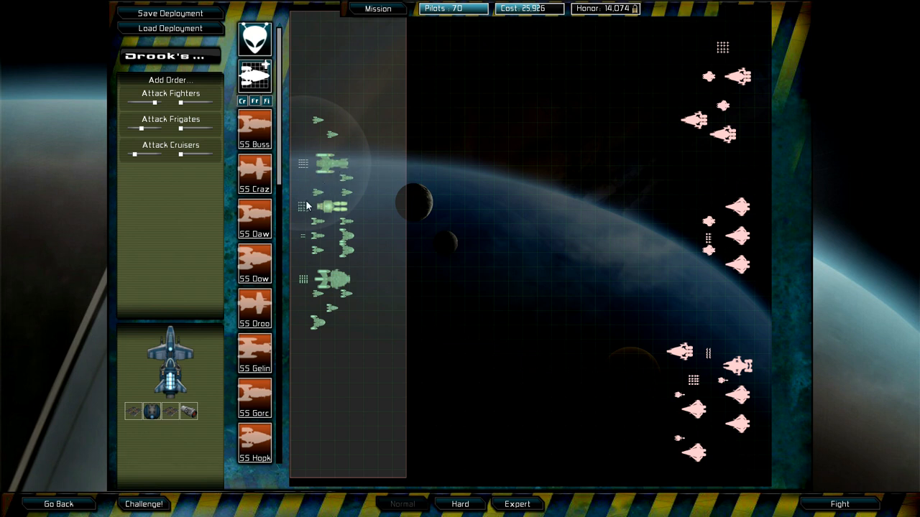
mouse_move(312, 208)
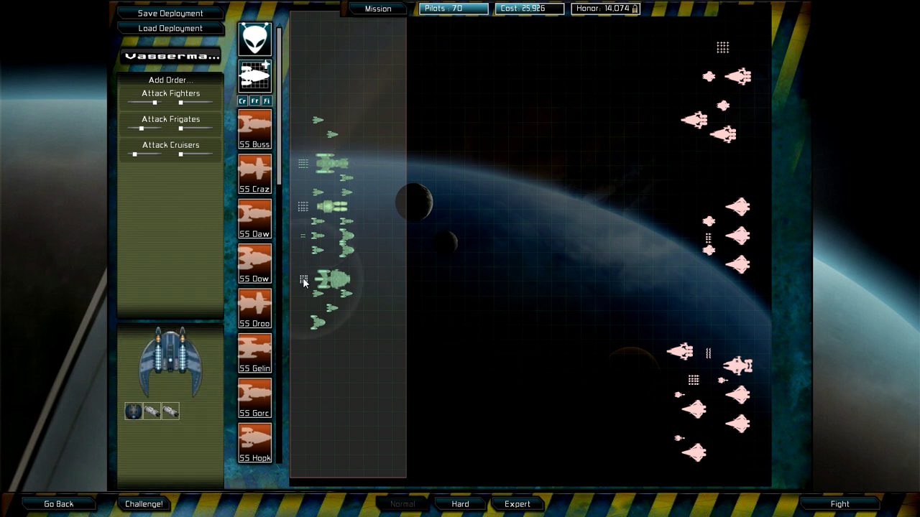
mouse_move(304, 281)
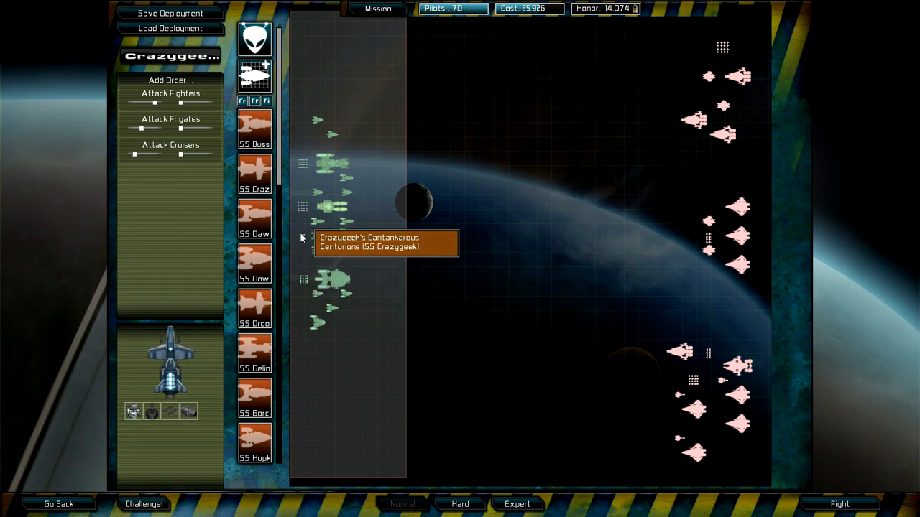
mouse_move(343, 98)
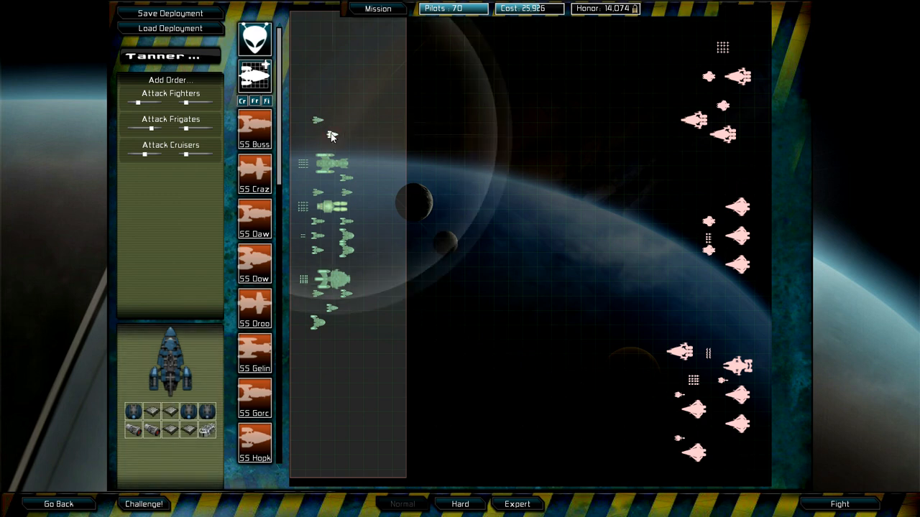
left_click(323, 163)
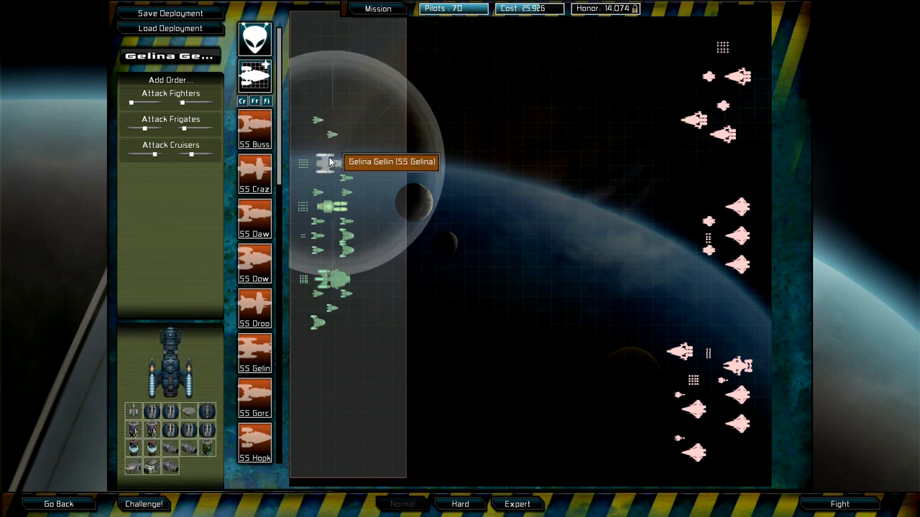
left_click(324, 164)
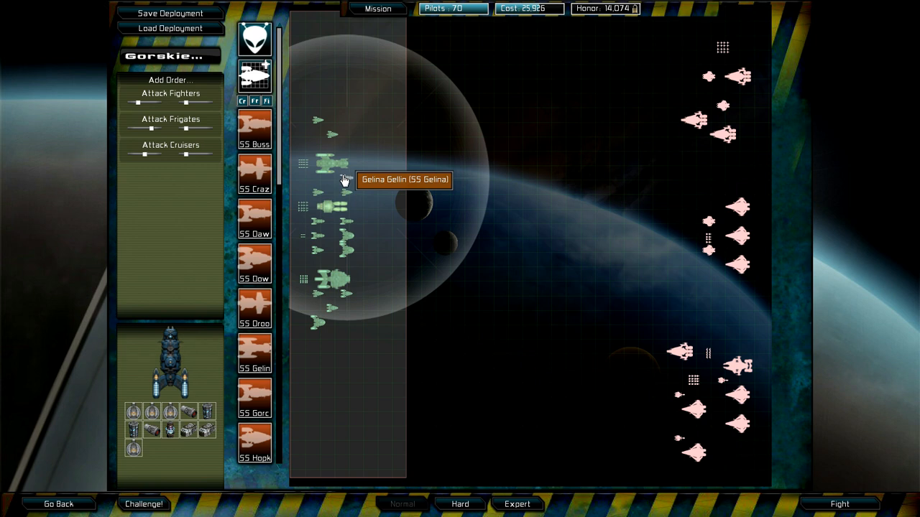
mouse_move(352, 182)
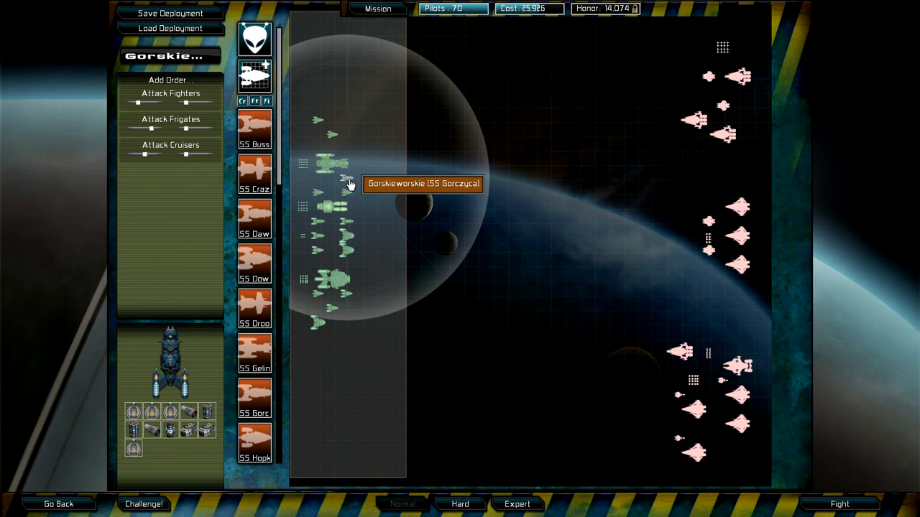
mouse_move(323, 198)
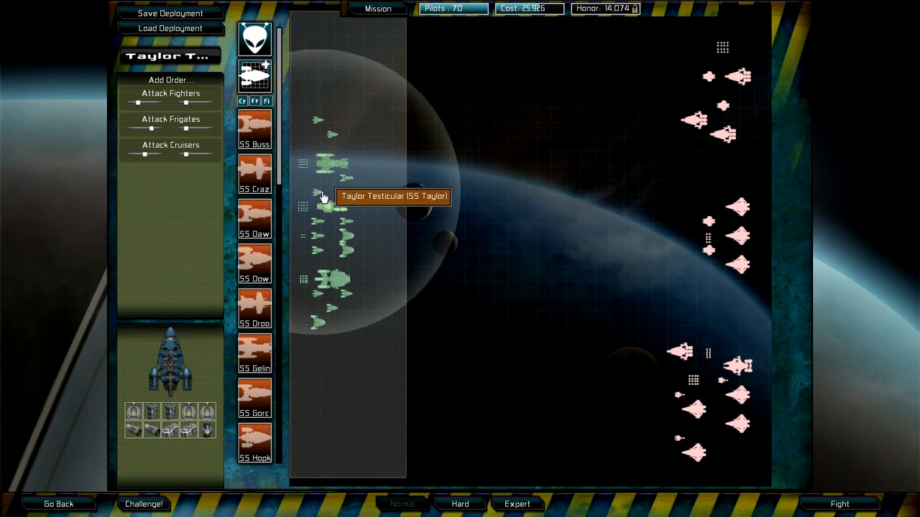
mouse_move(350, 198)
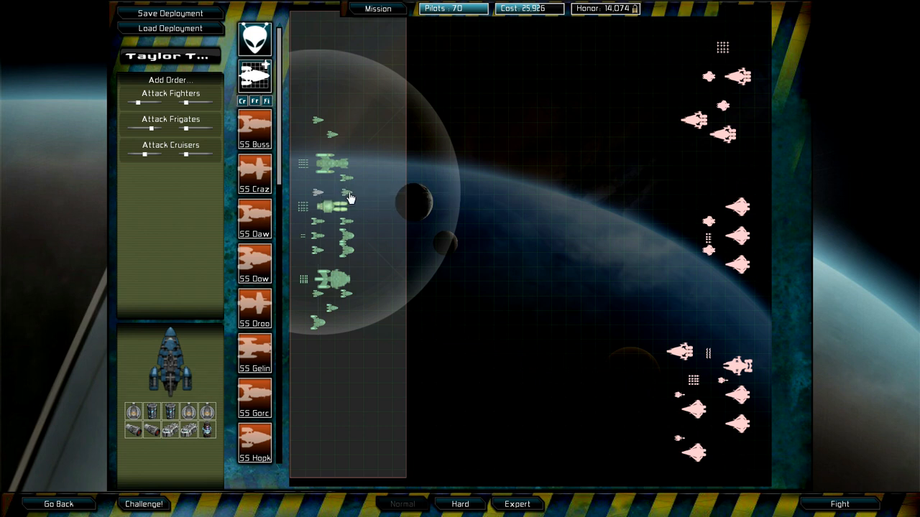
mouse_move(320, 205)
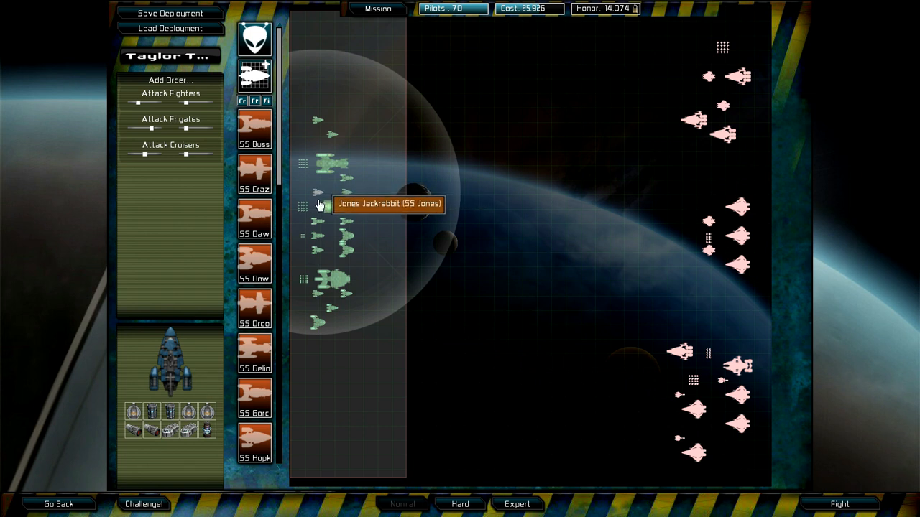
left_click(321, 206)
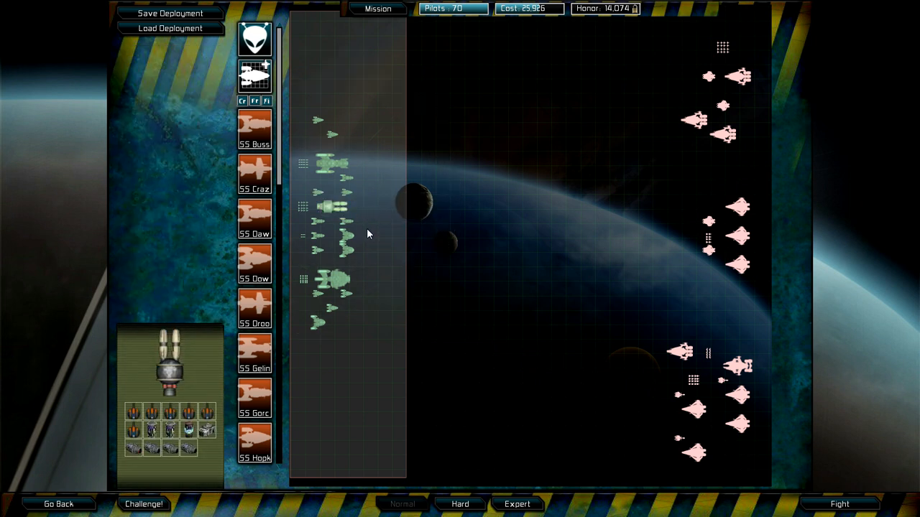
mouse_move(198, 238)
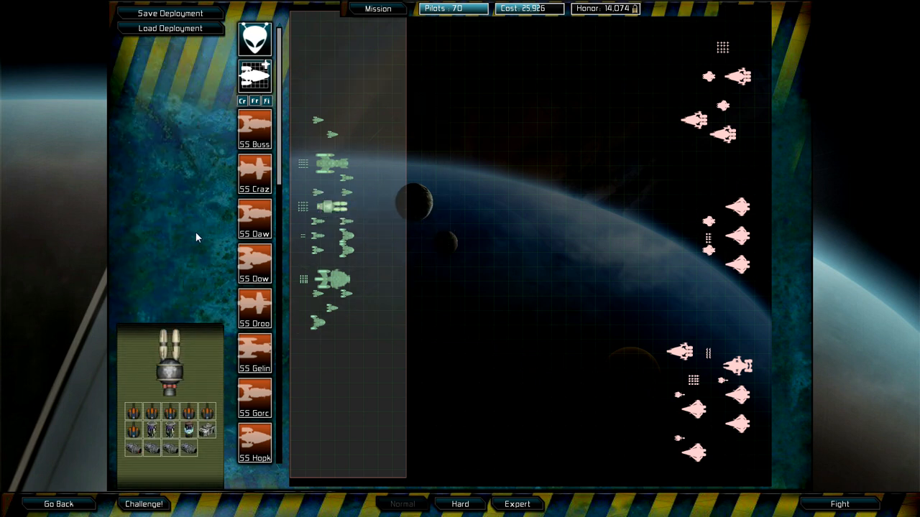
mouse_move(294, 233)
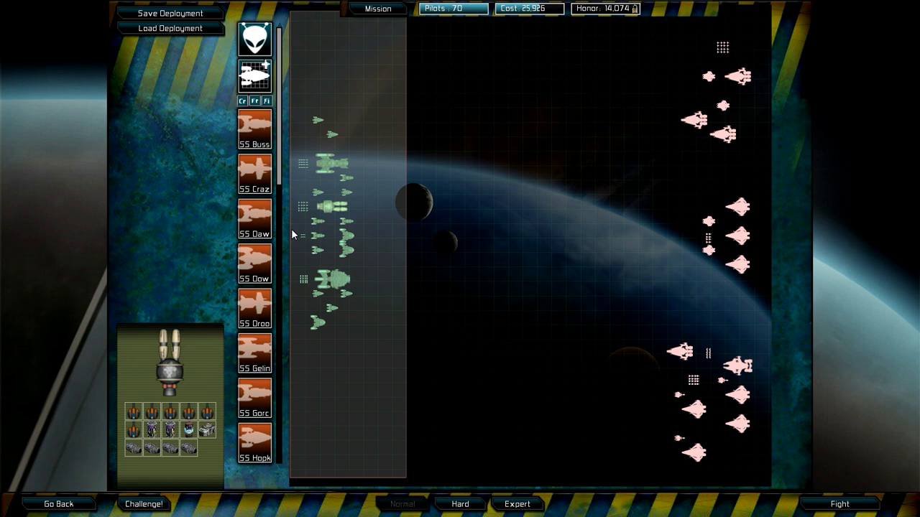
left_click(255, 129)
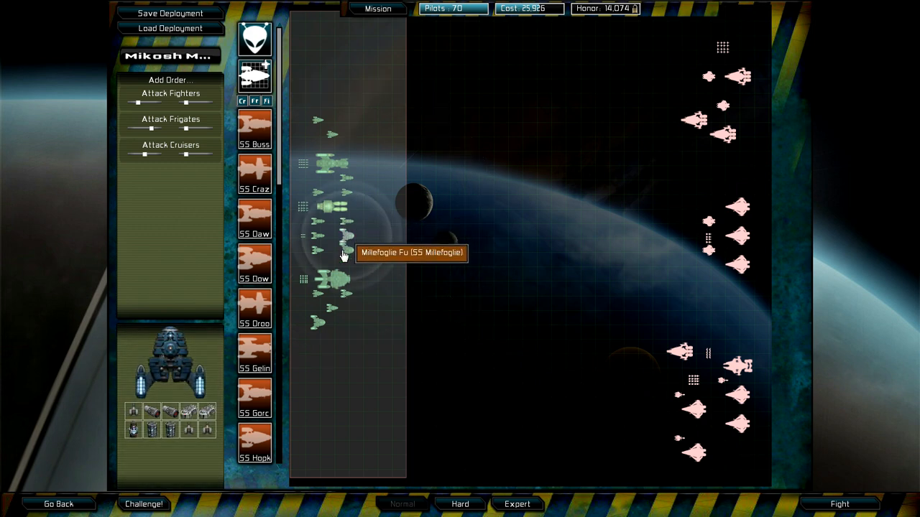
left_click(344, 255)
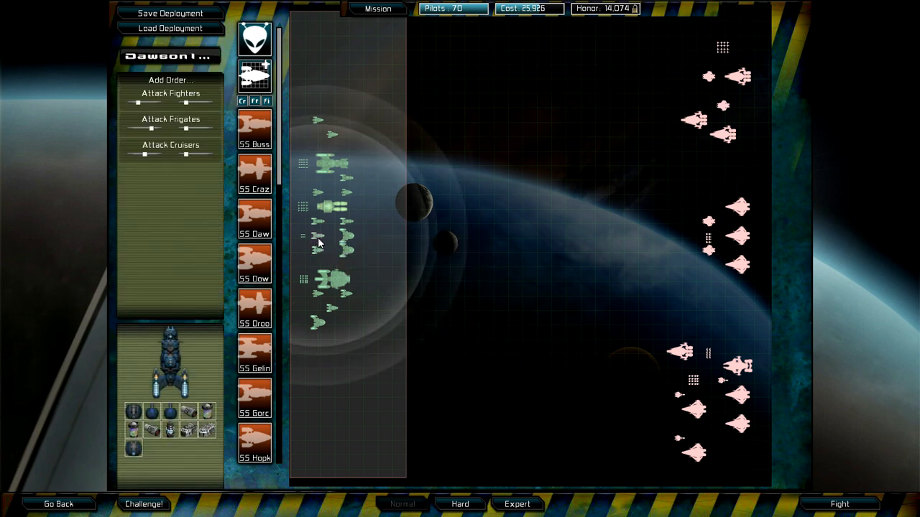
mouse_move(332, 251)
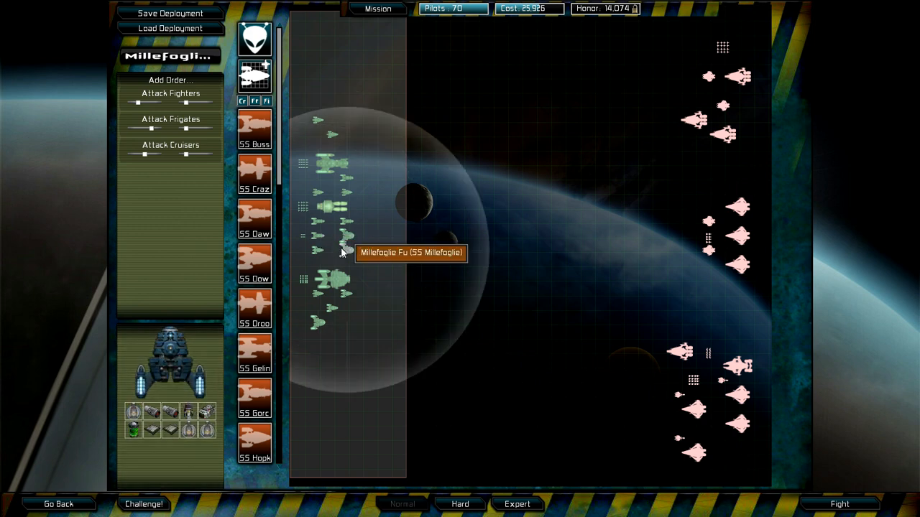
mouse_move(328, 280)
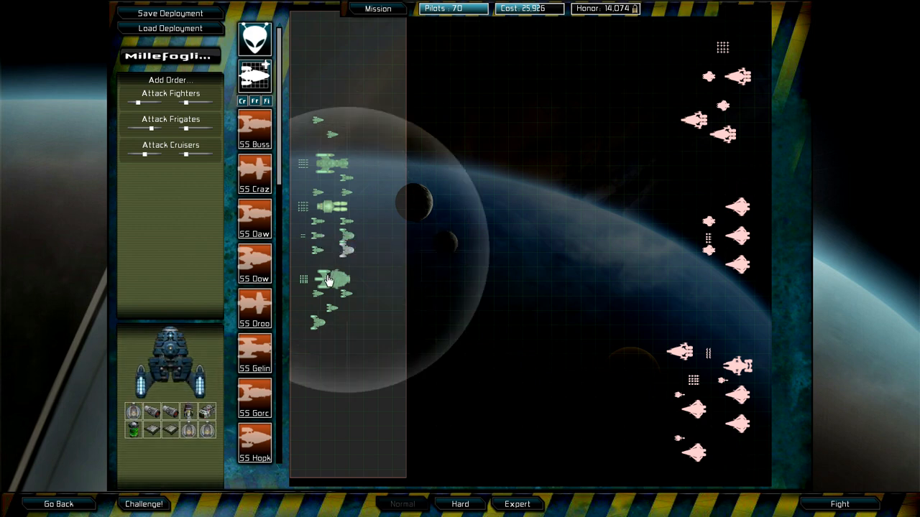
left_click(330, 279)
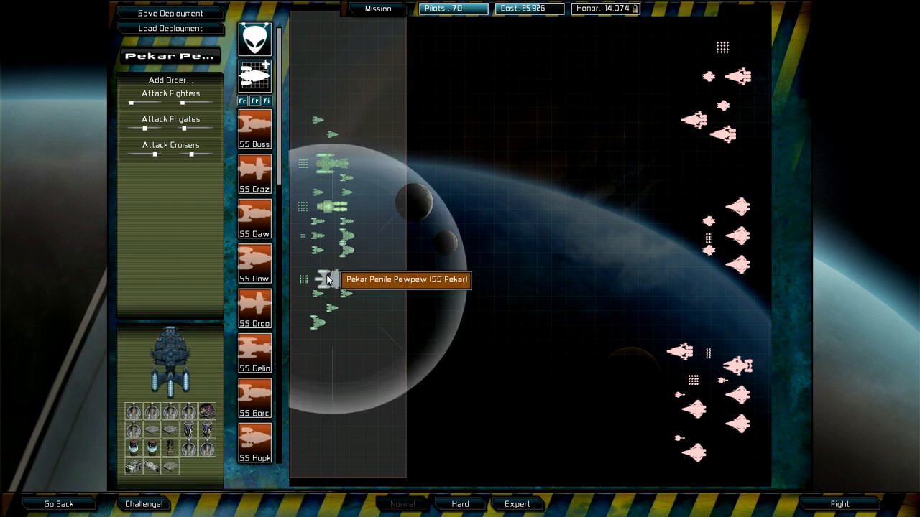
mouse_move(310, 302)
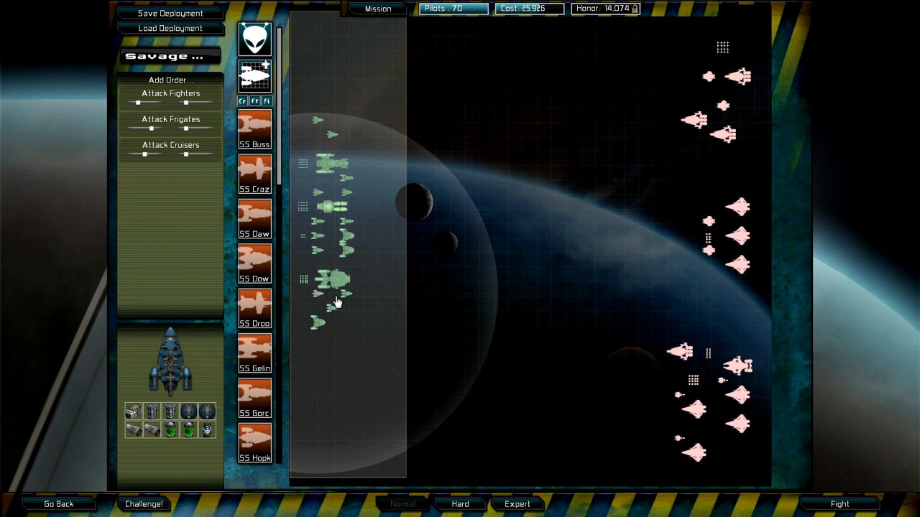
left_click(339, 287)
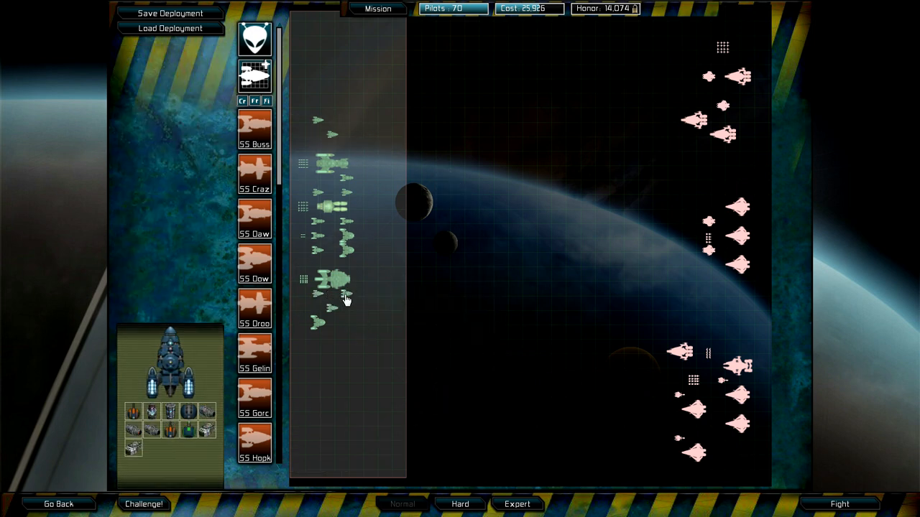
mouse_move(347, 298)
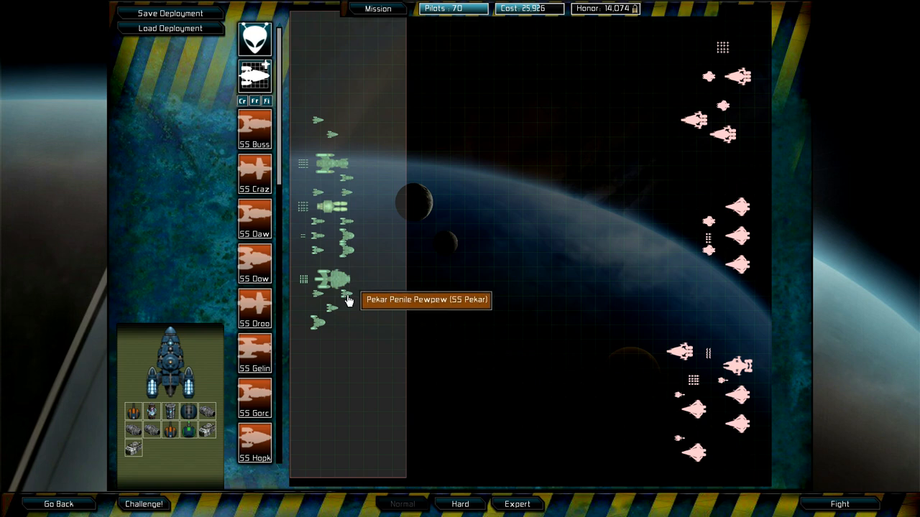
mouse_move(380, 312)
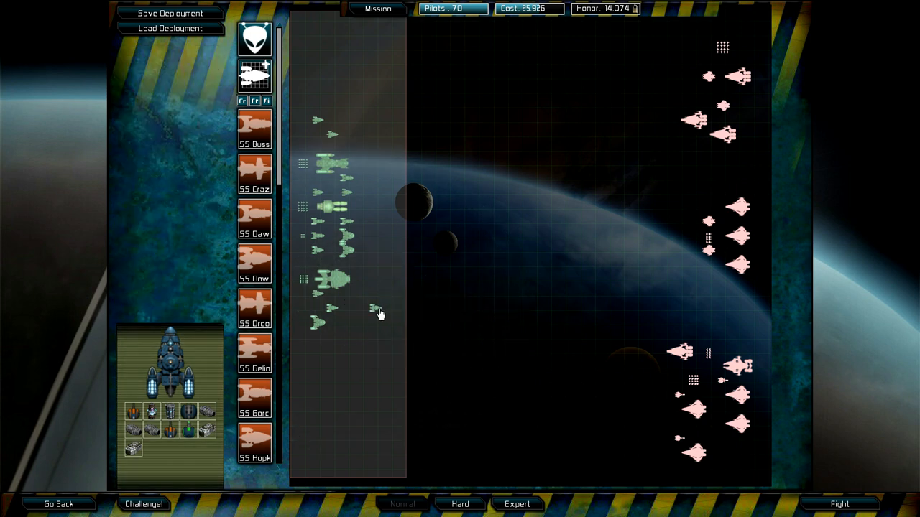
left_click(379, 311)
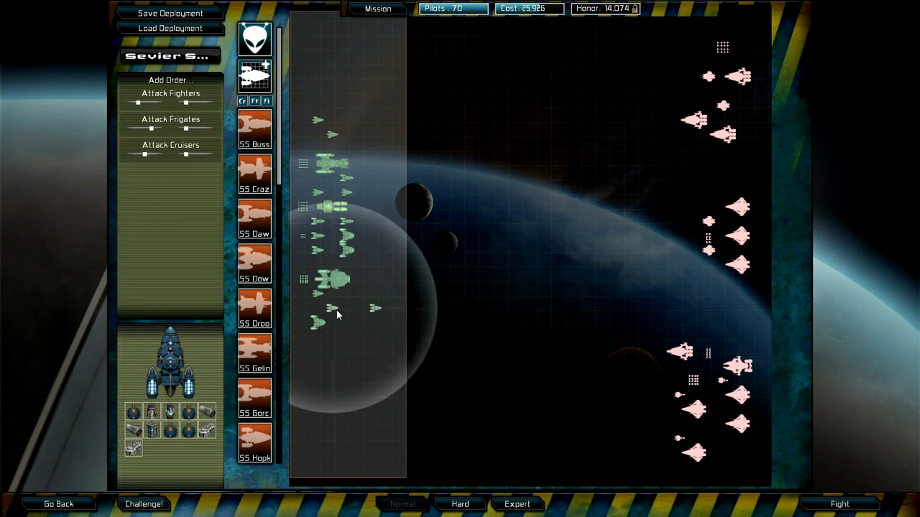
mouse_move(329, 315)
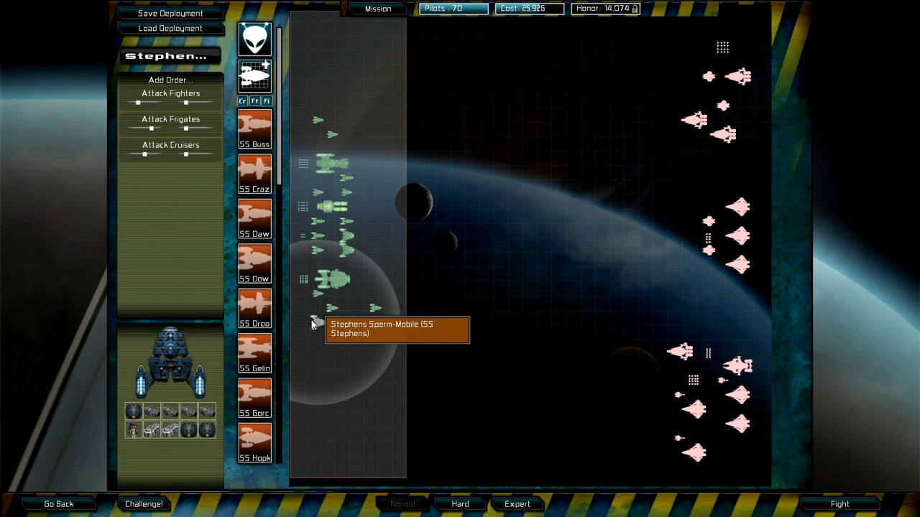
left_click(345, 295)
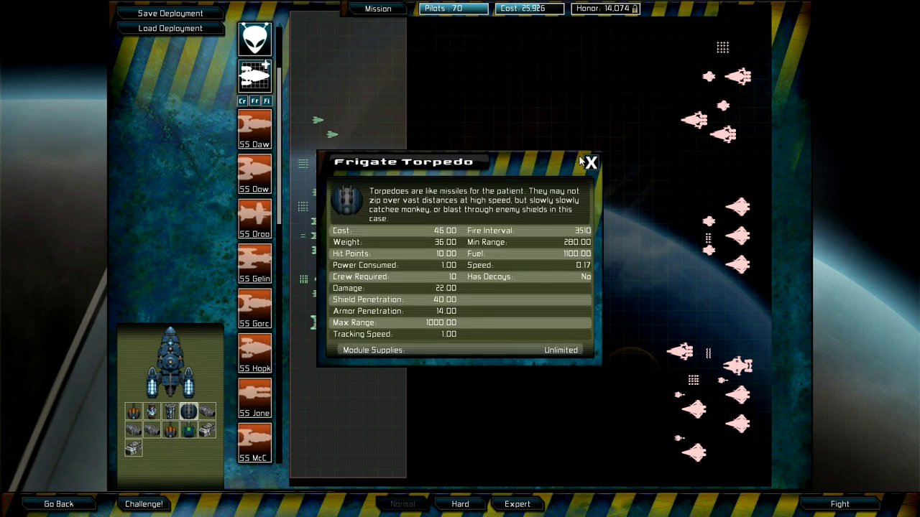
left_click(590, 162)
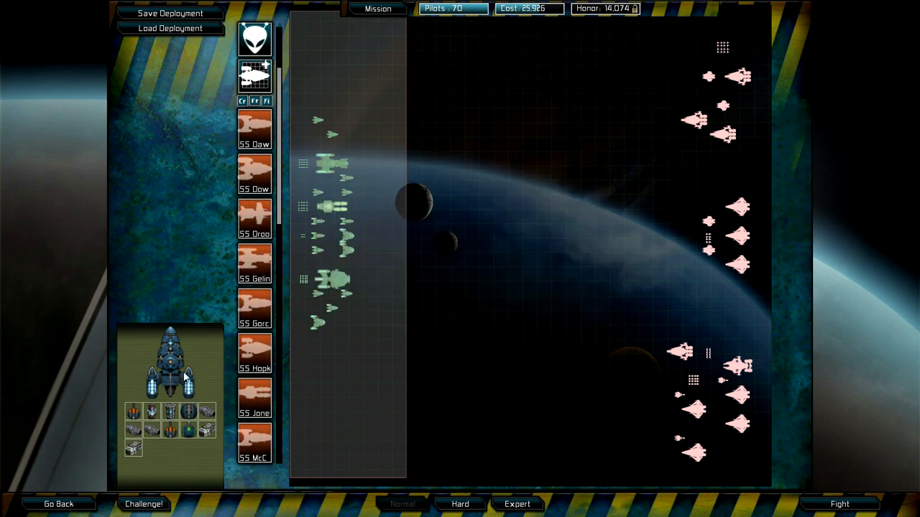
scroll("up", 3)
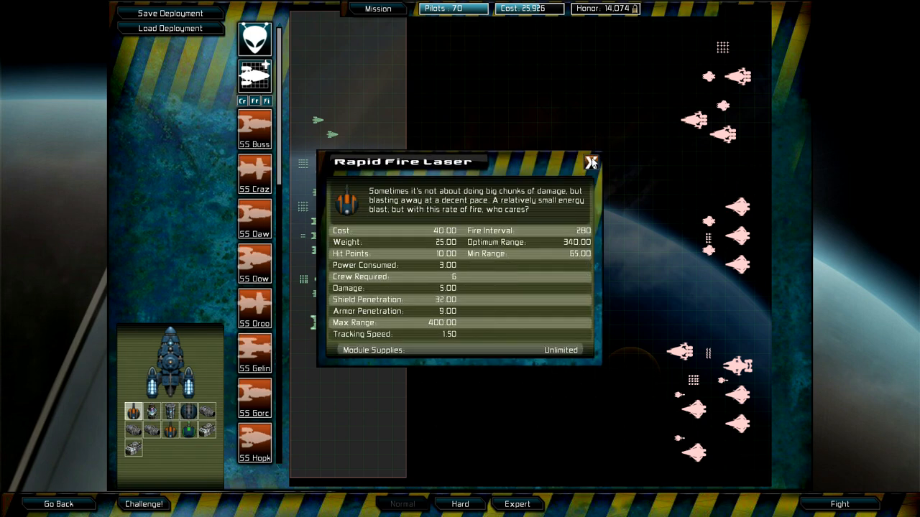
left_click(592, 162)
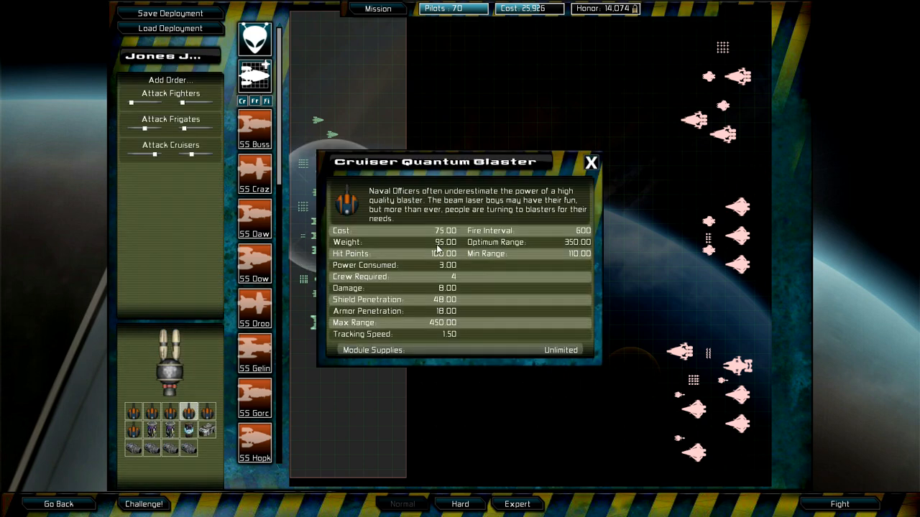
left_click(590, 163)
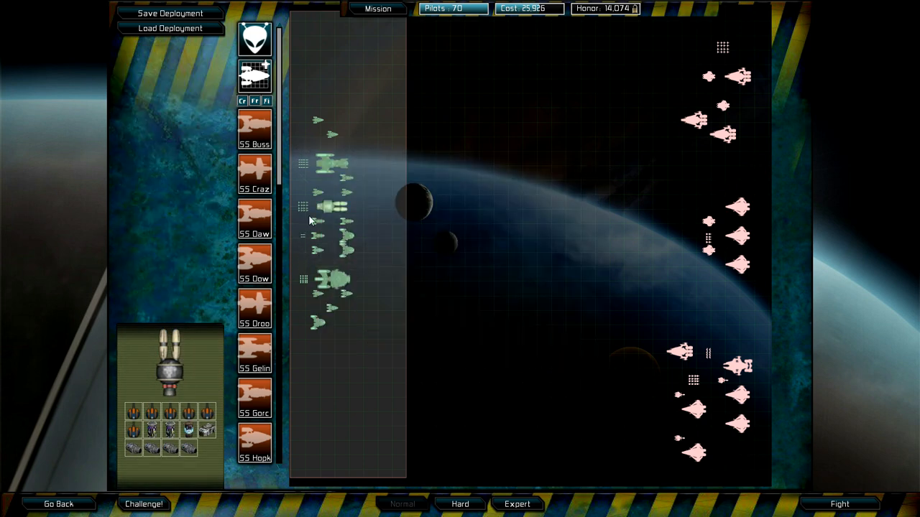
mouse_move(468, 149)
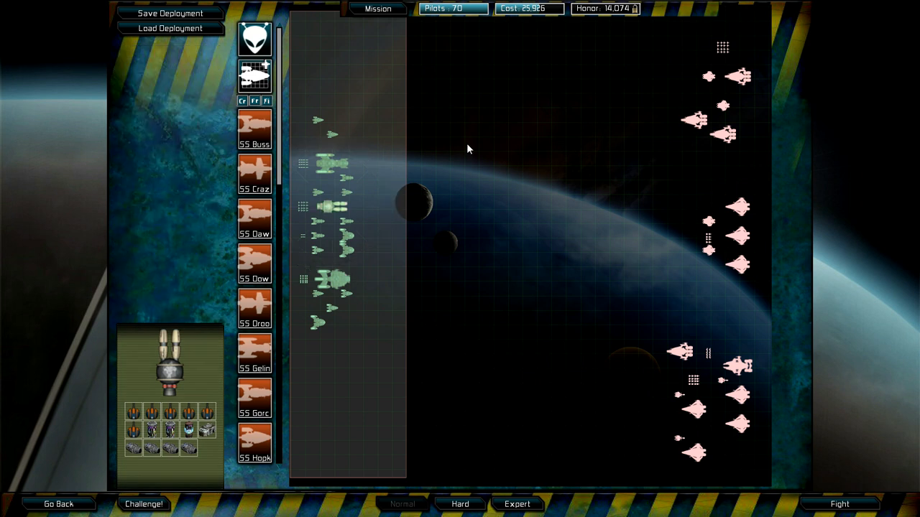
mouse_move(841, 221)
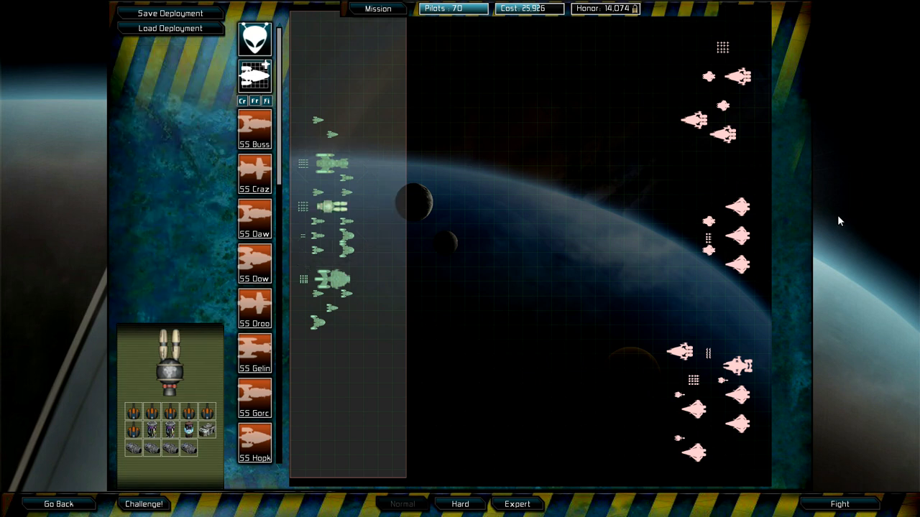
mouse_move(327, 171)
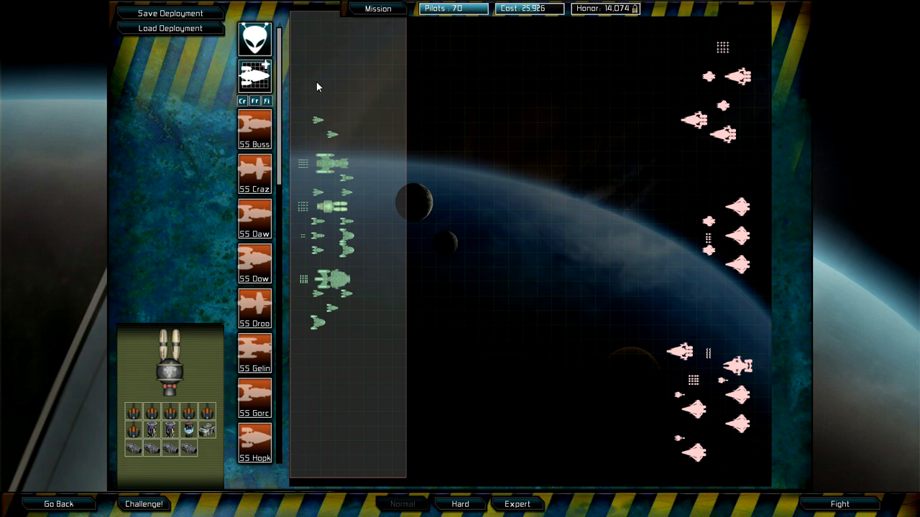
mouse_move(301, 176)
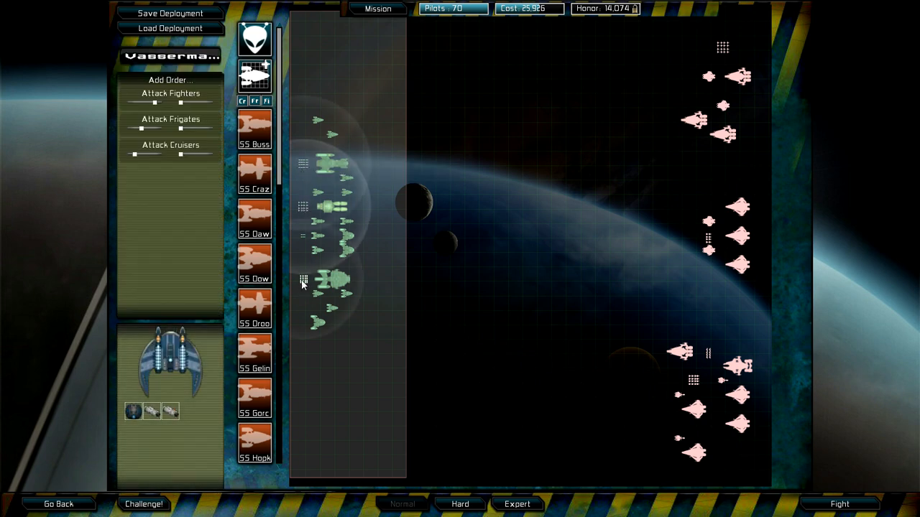
Make Crazygee fighters escort Jones Jackrabbit at range 600, and target Gelina Gellin for Drook's.
left_click(254, 172)
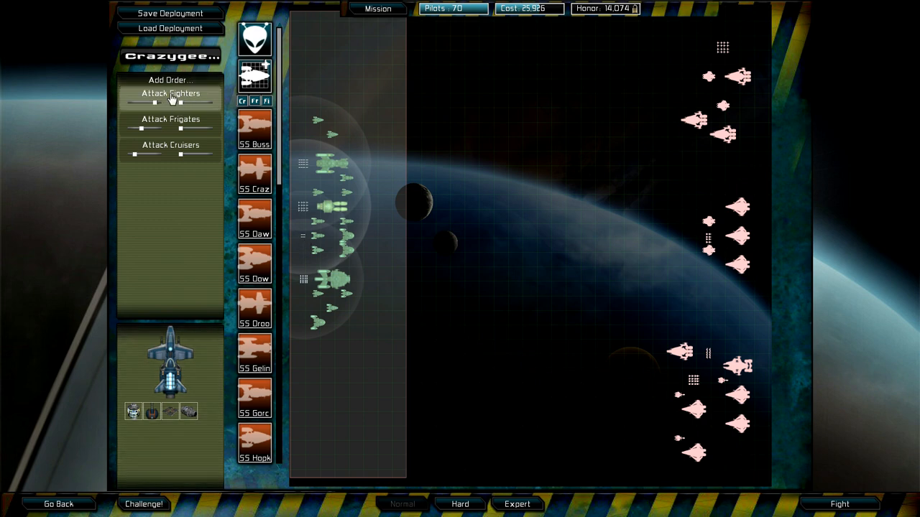
left_click(171, 80)
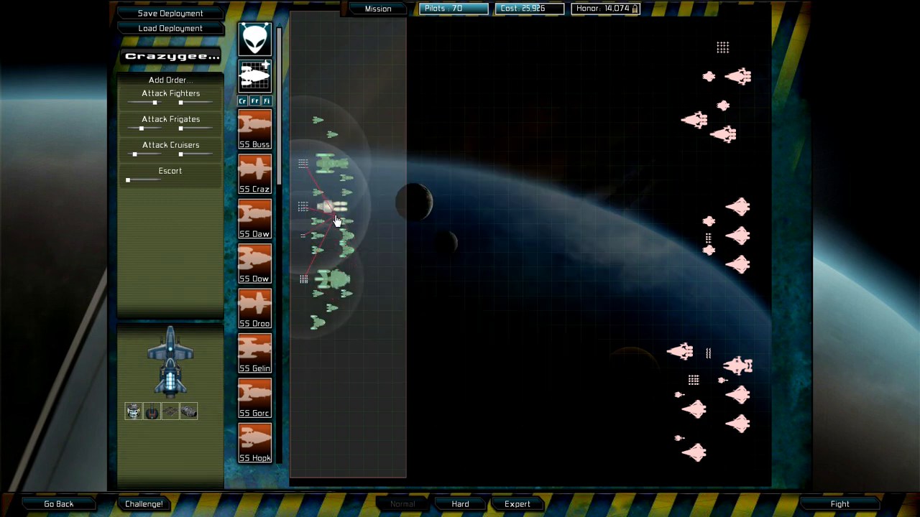
left_click(171, 173)
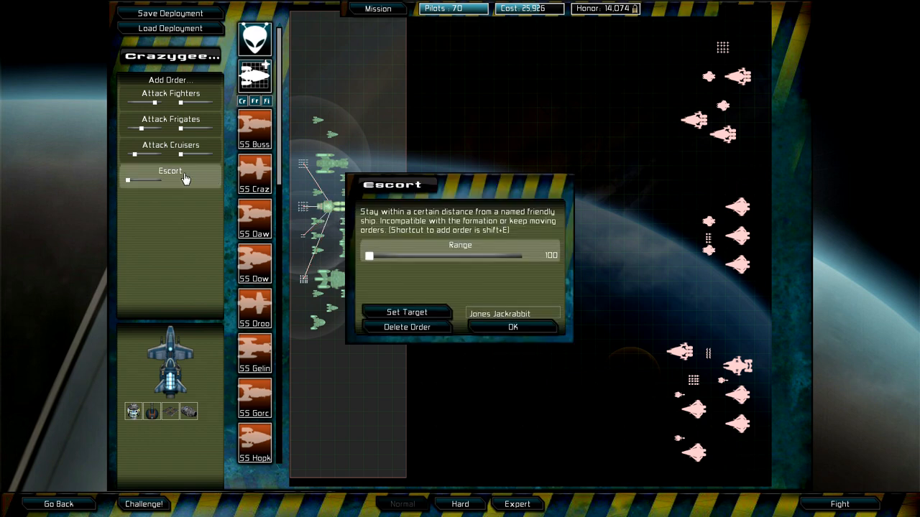
left_click_drag(369, 256, 522, 256)
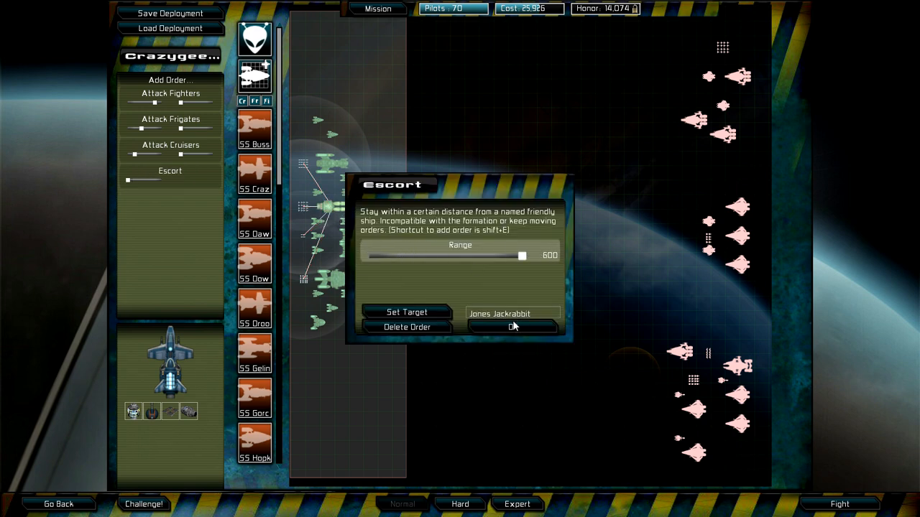
left_click(513, 327)
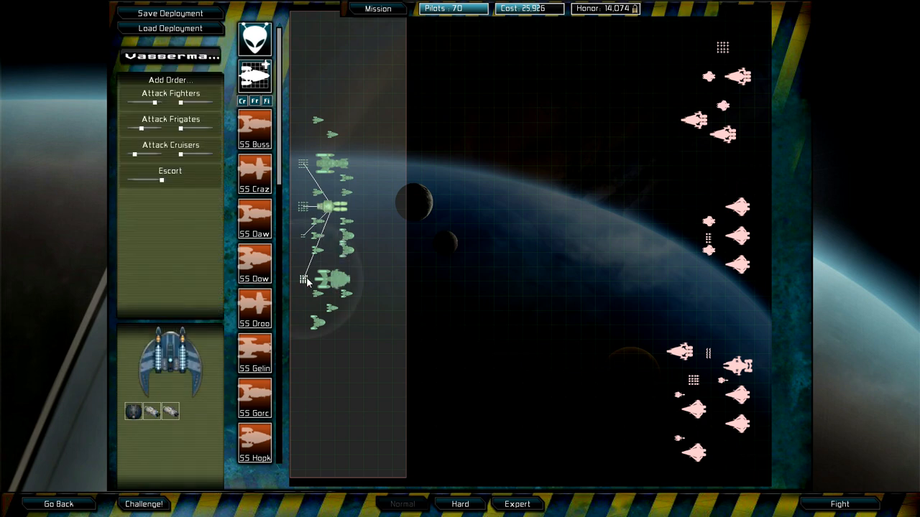
left_click(171, 171)
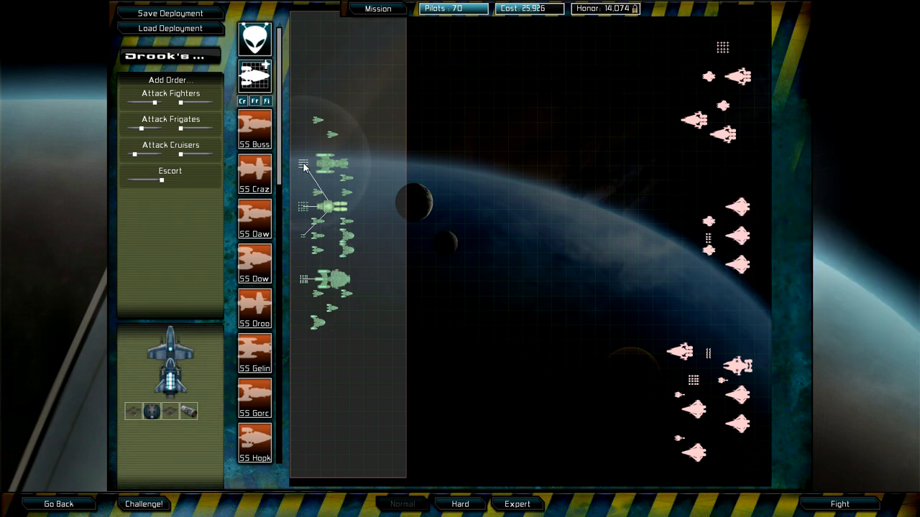
left_click(331, 165)
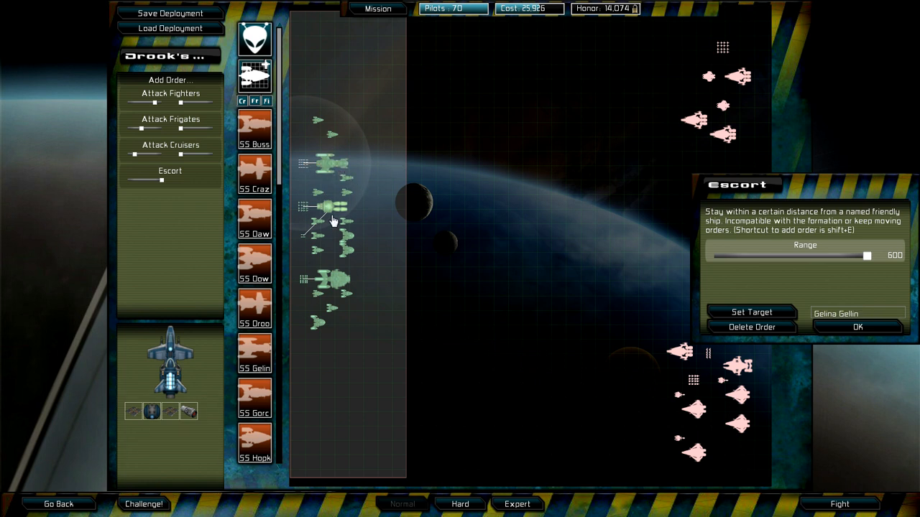
mouse_move(660, 304)
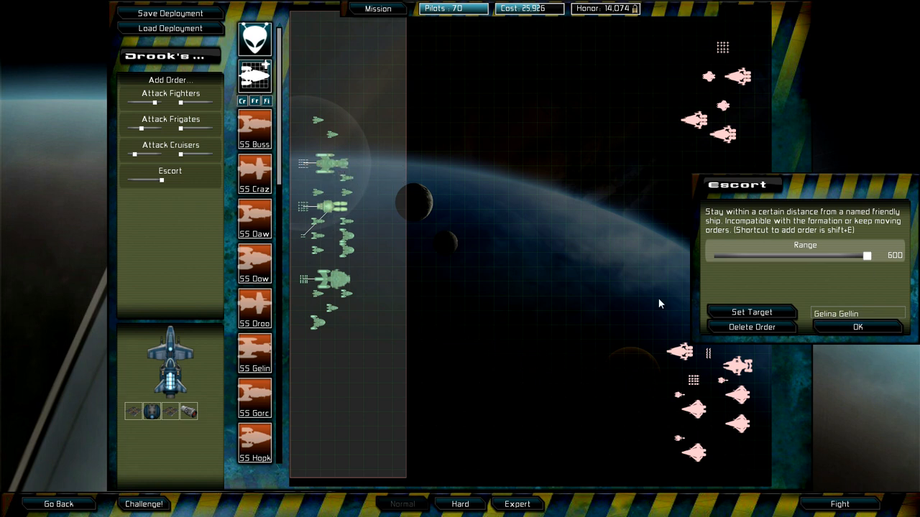
Confirm the second escort, add a Co-operative order to the Selinas frigate, and review the top cruiser.
left_click(857, 327)
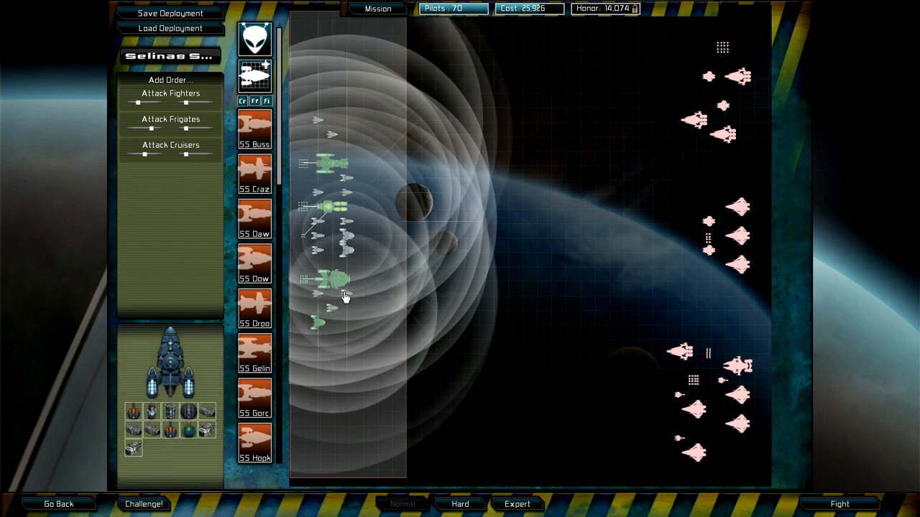
left_click(170, 79)
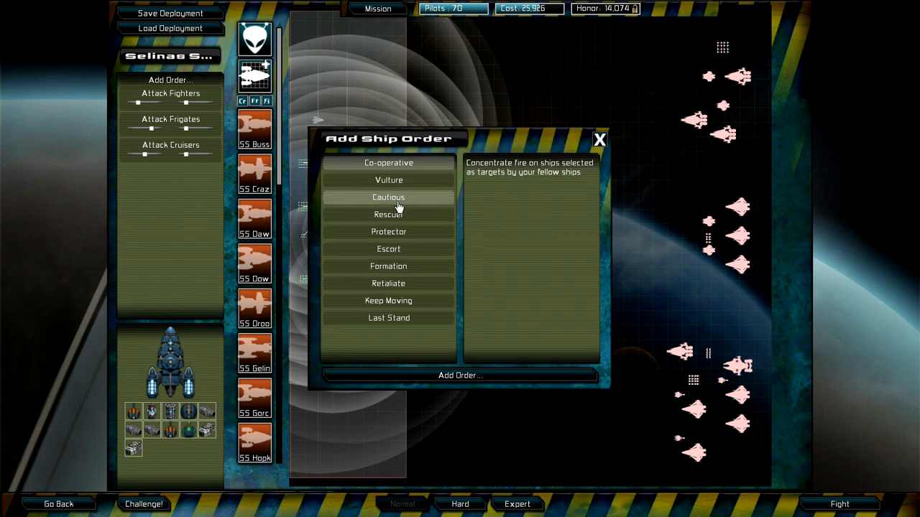
mouse_move(448, 348)
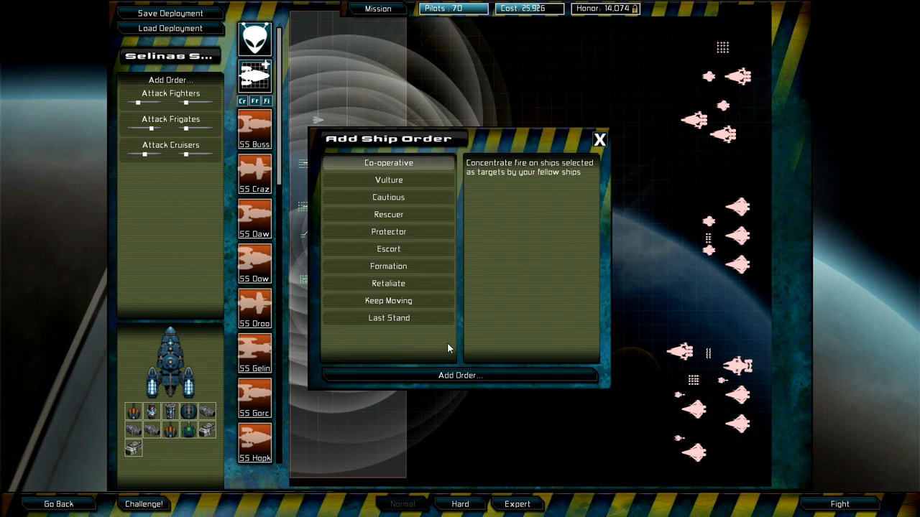
left_click(460, 375)
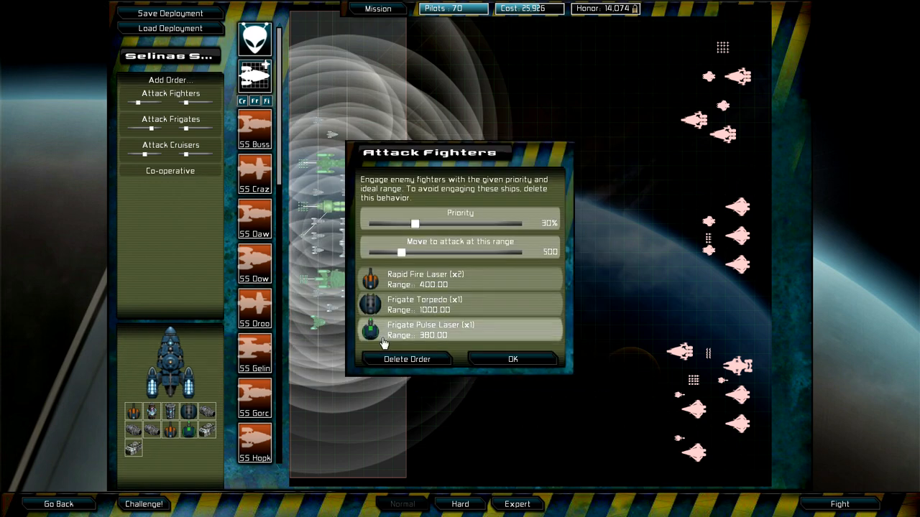
left_click(512, 359)
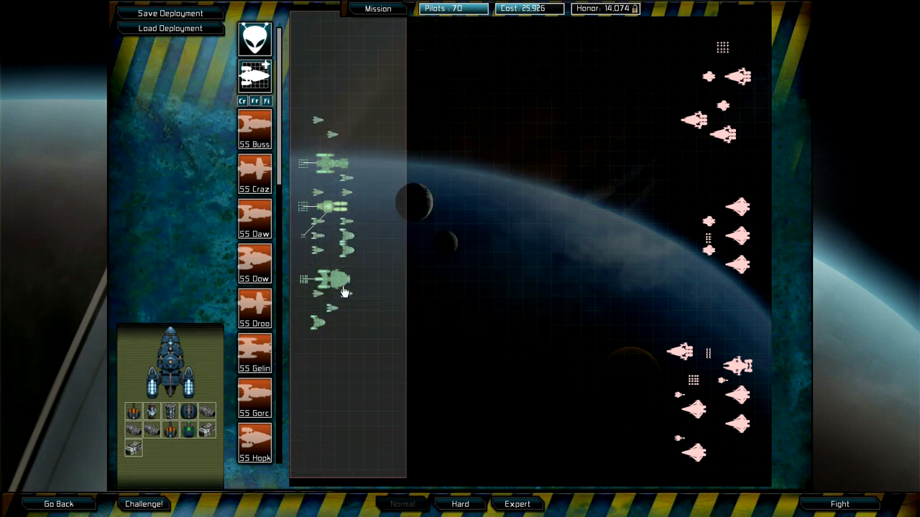
left_click(330, 169)
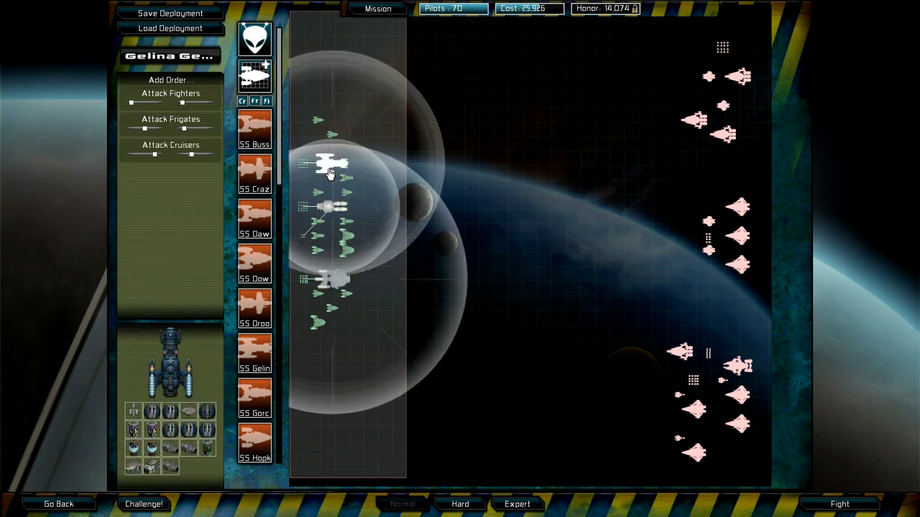
left_click(171, 79)
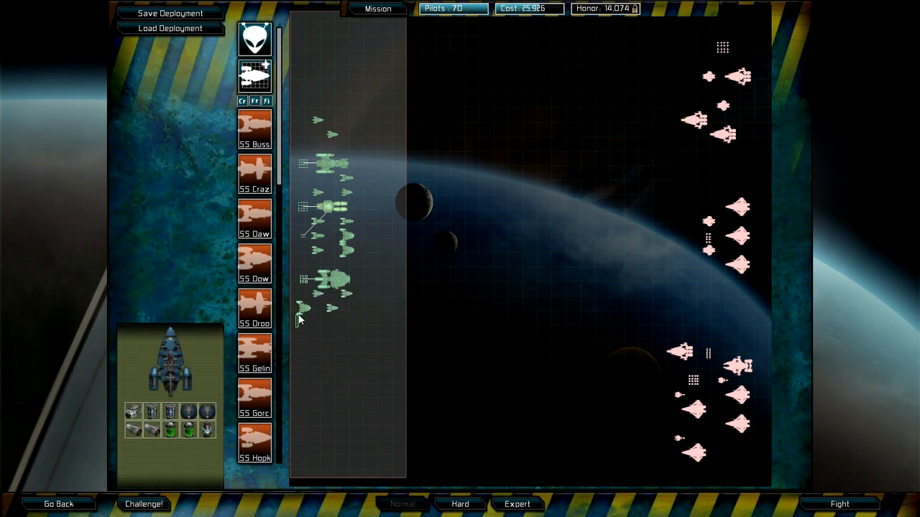
Add Formation orders linking fighter groups to the top and middle cruisers.
left_click(302, 320)
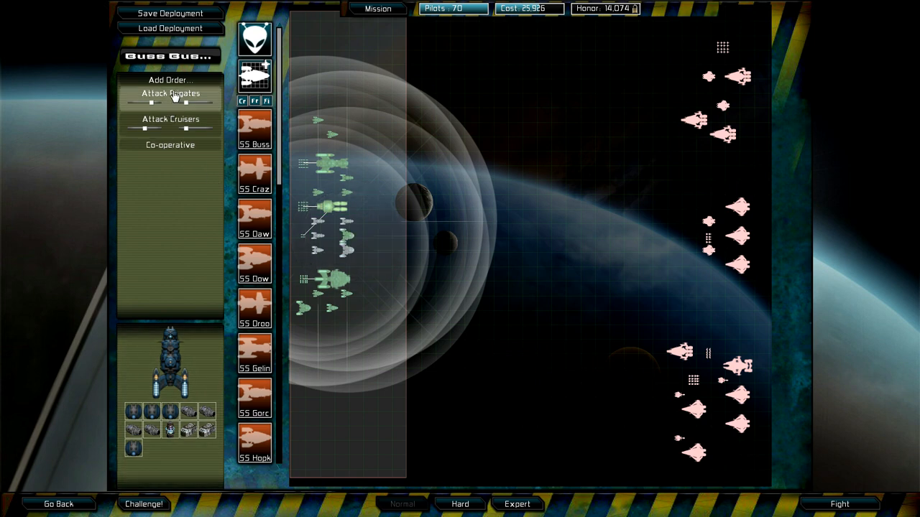
left_click(171, 79)
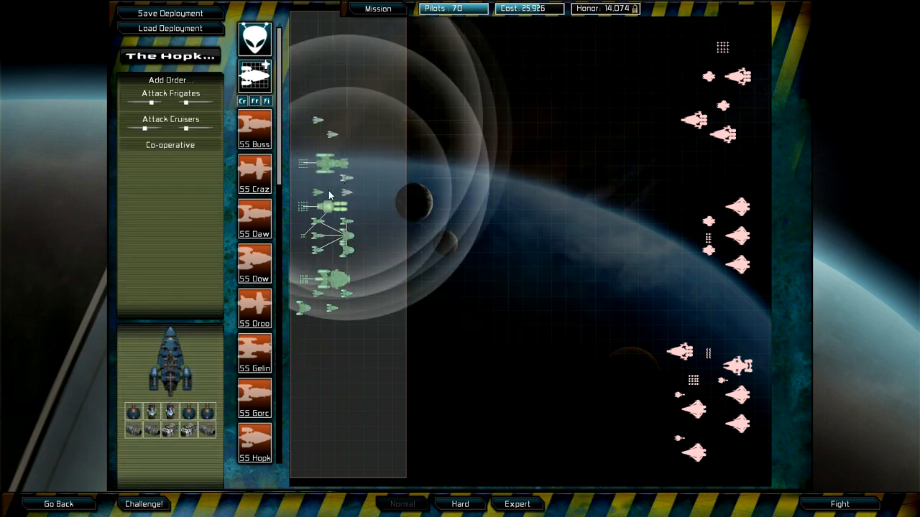
left_click(170, 80)
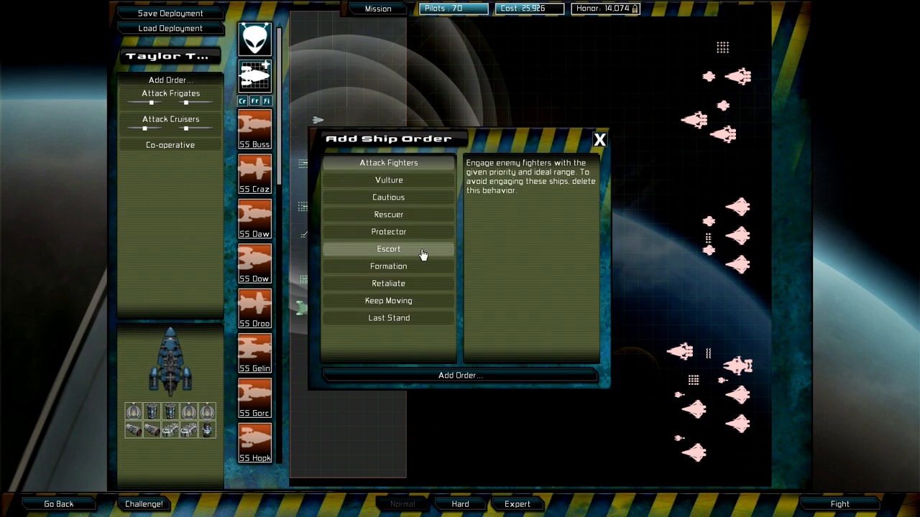
left_click(459, 376)
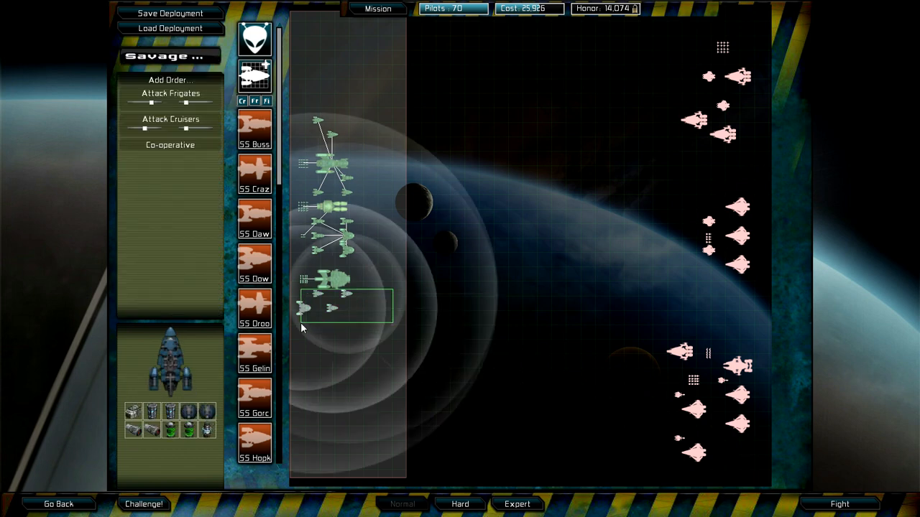
left_click(171, 80)
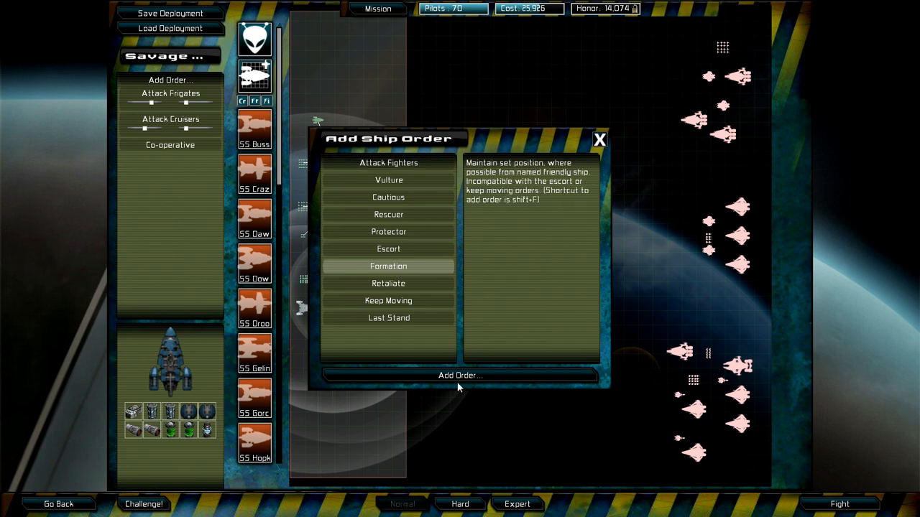
Link the lower squadron to the bottom cruiser; give Gelina Gellin Last Stand and Keep Moving.
left_click(460, 375)
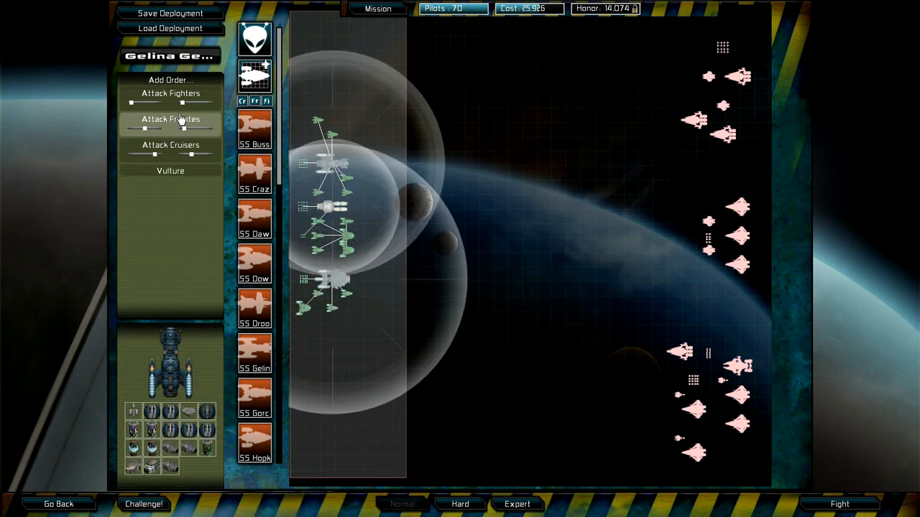
left_click(170, 79)
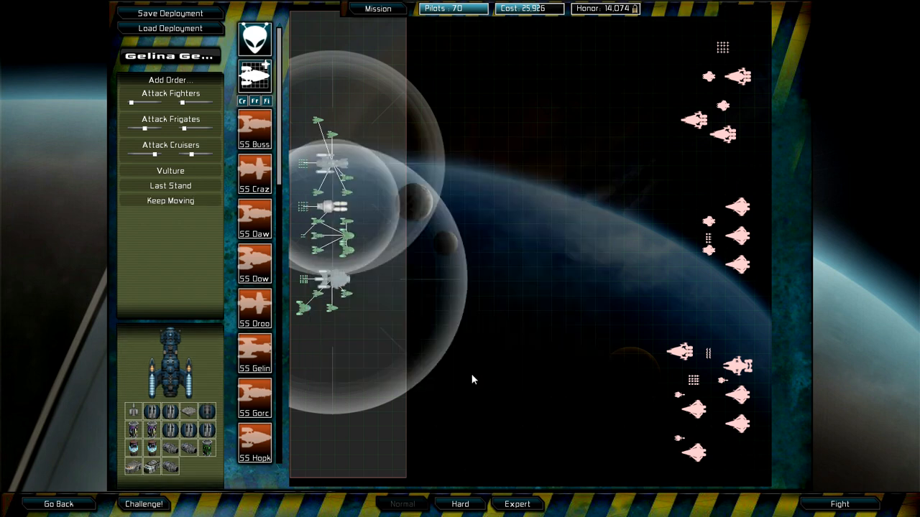
left_click(170, 80)
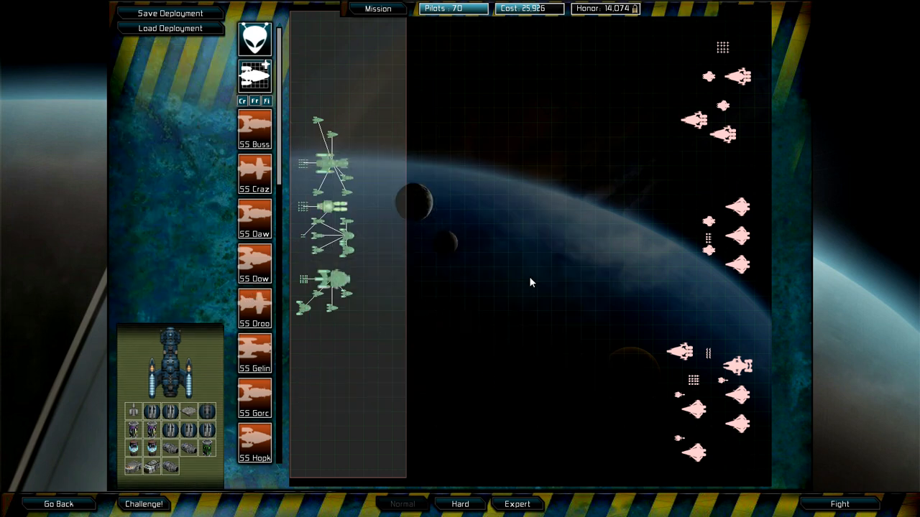
mouse_move(438, 309)
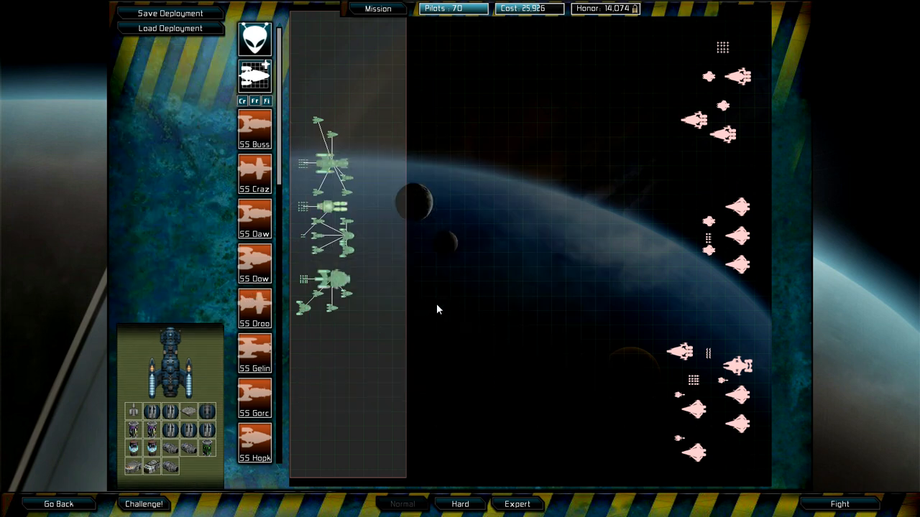
mouse_move(571, 38)
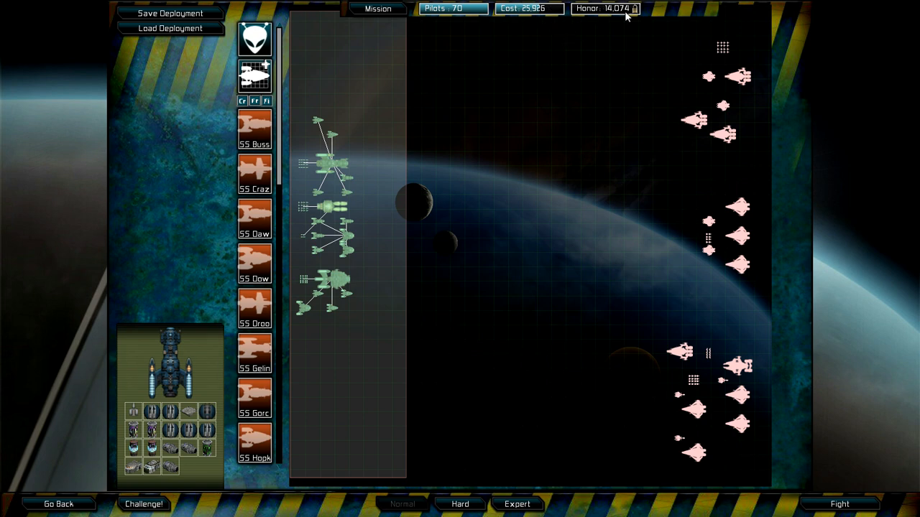
mouse_move(595, 18)
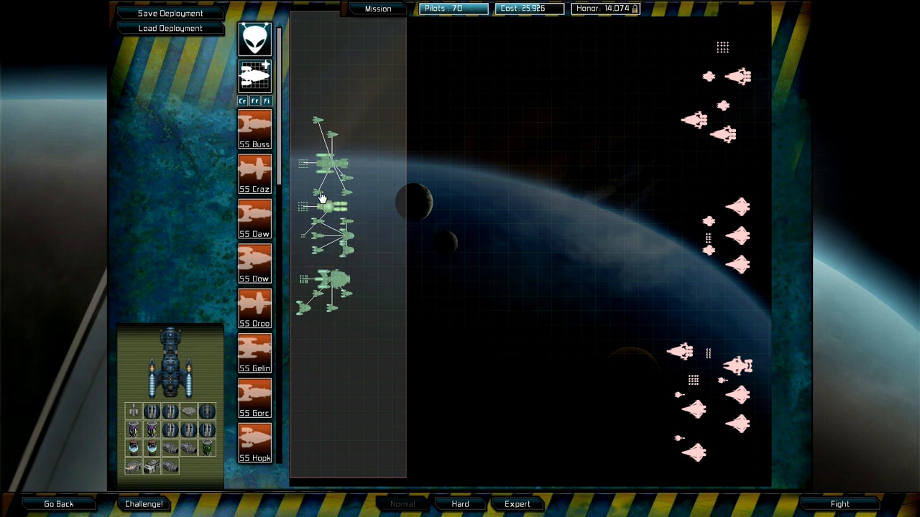
mouse_move(323, 197)
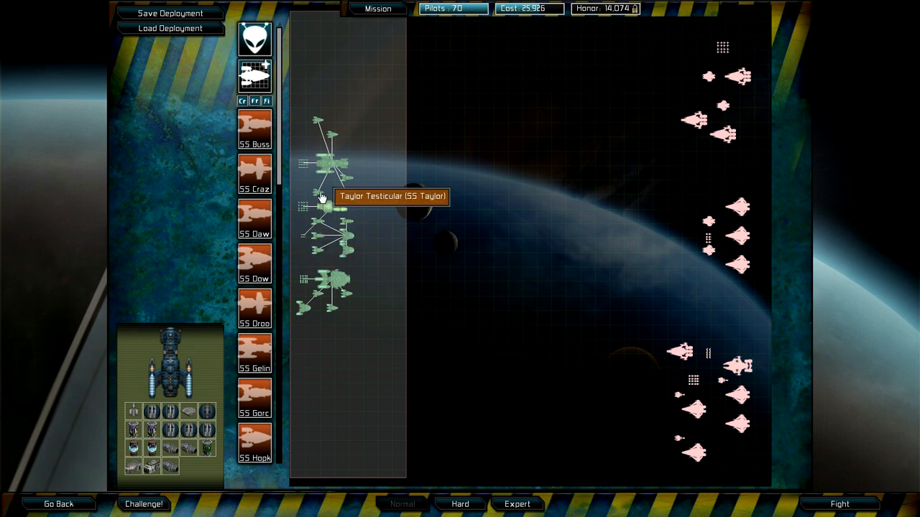
mouse_move(612, 15)
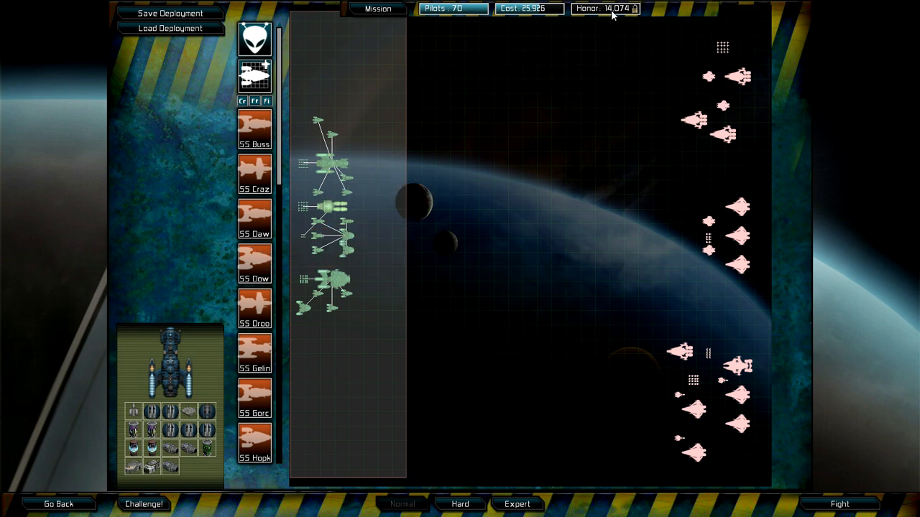
mouse_move(605, 8)
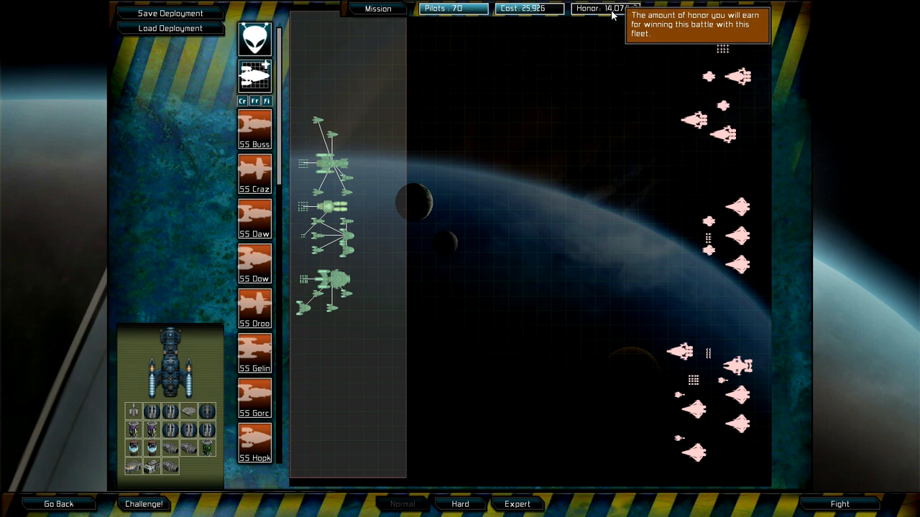
mouse_move(574, 107)
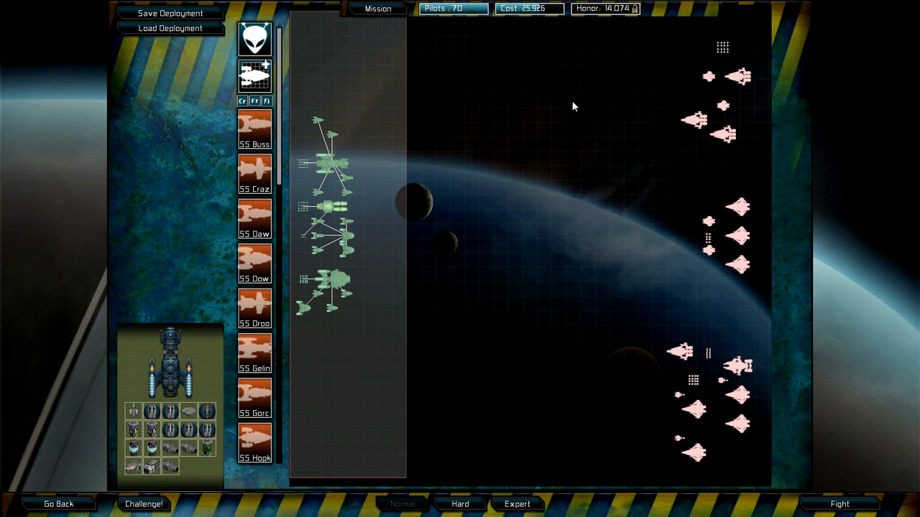
mouse_move(575, 195)
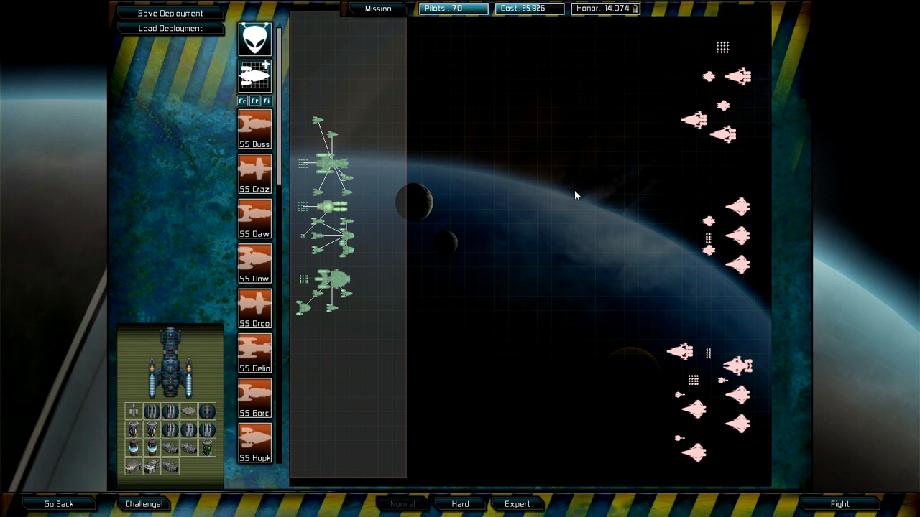
mouse_move(660, 357)
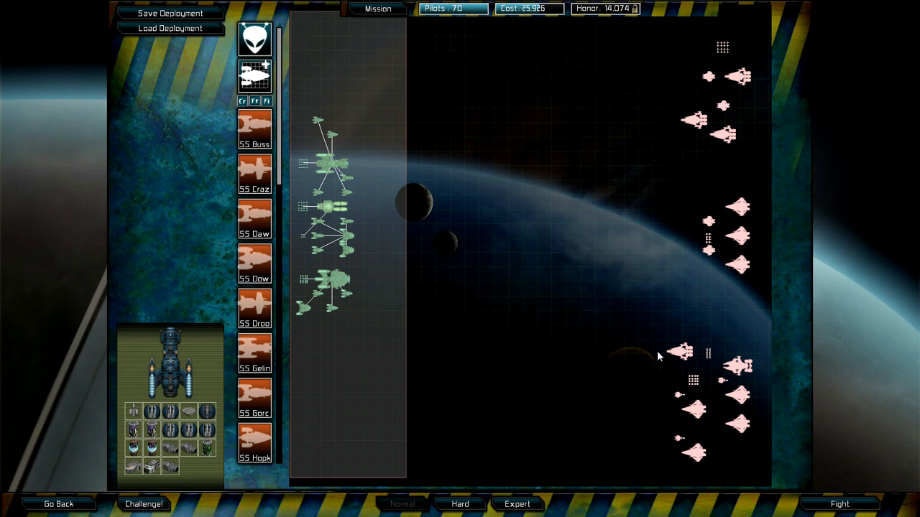
mouse_move(199, 363)
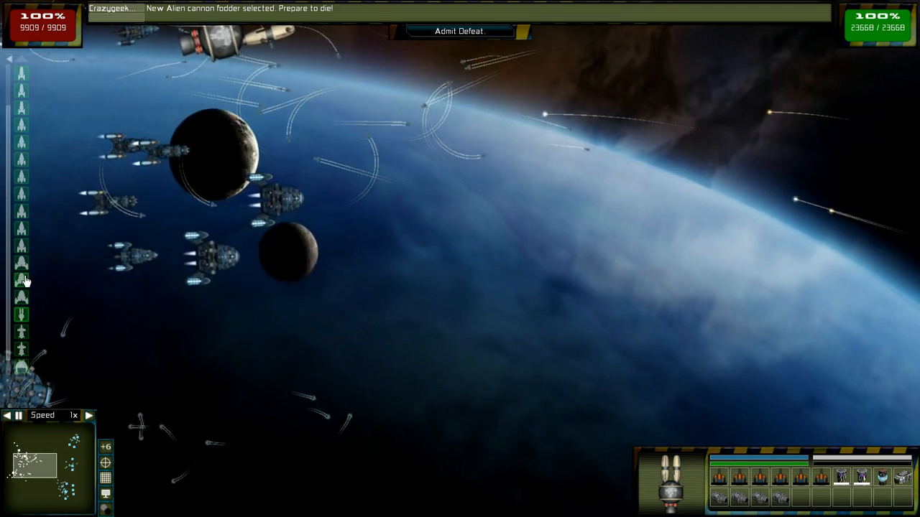
mouse_move(21, 366)
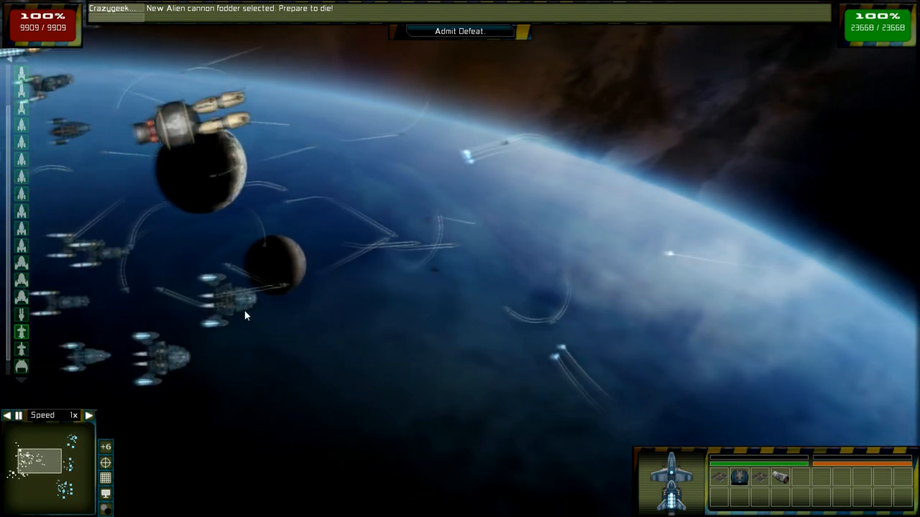
mouse_move(255, 305)
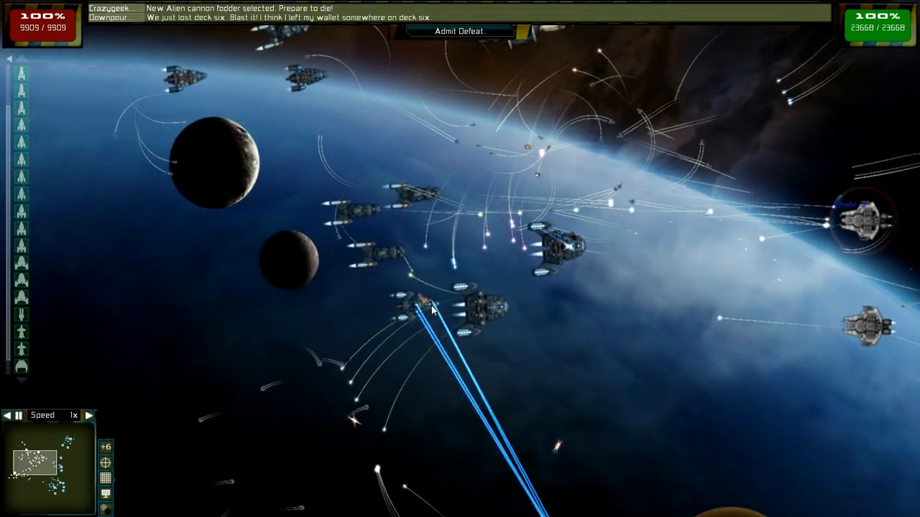
Select a friendly Federation cruiser to show its status and module panel.
left_click(402, 309)
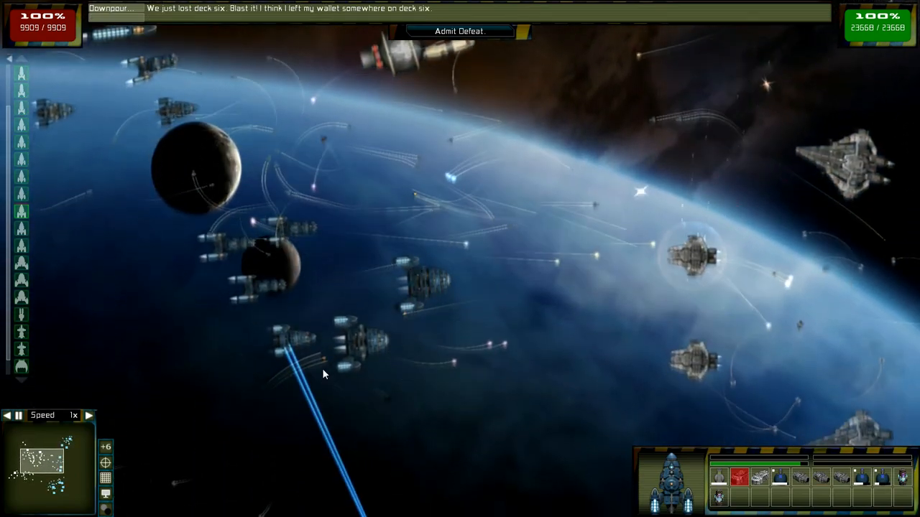
mouse_move(298, 316)
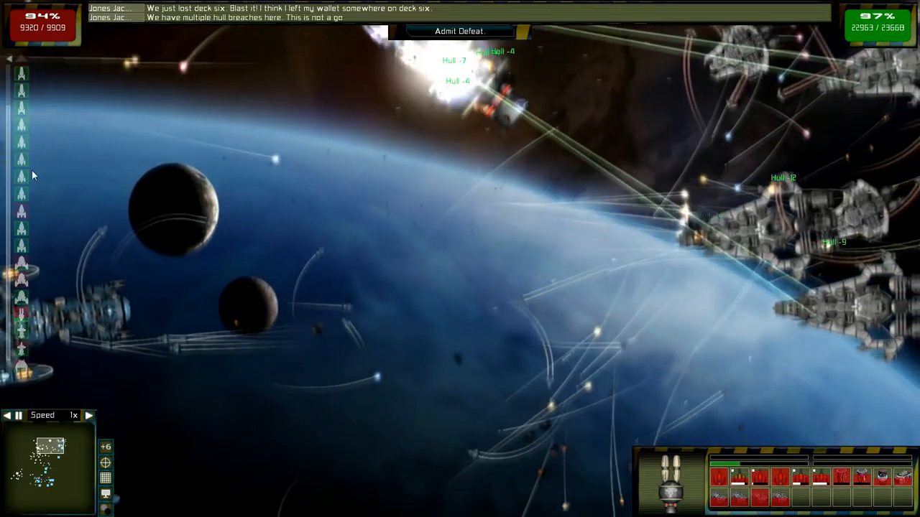
mouse_move(21, 277)
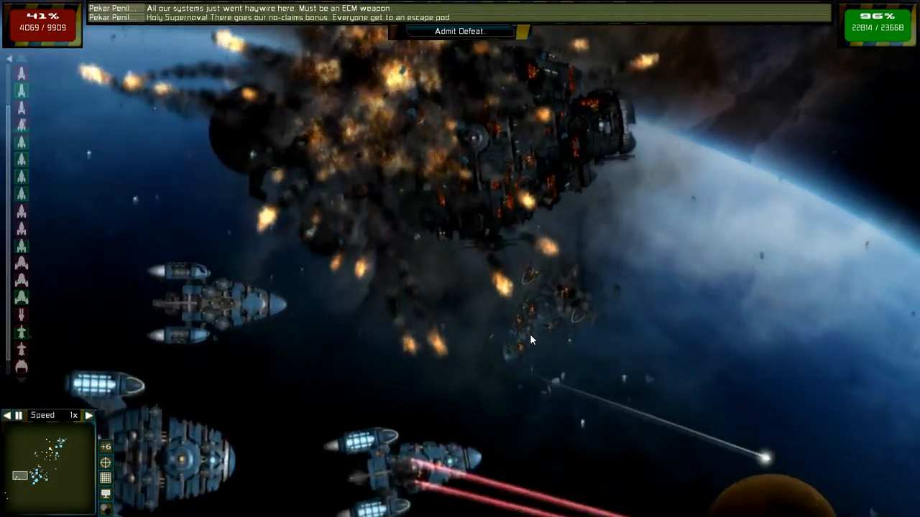
left_click(429, 359)
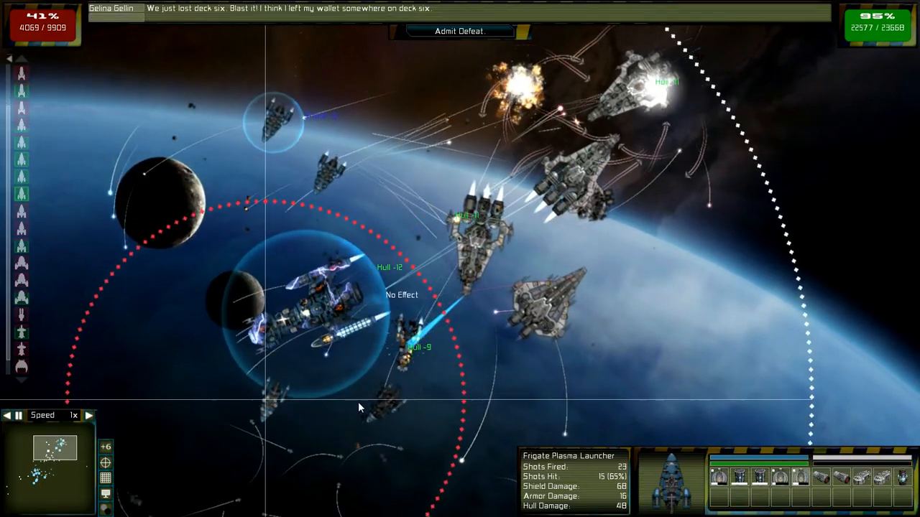
mouse_move(327, 187)
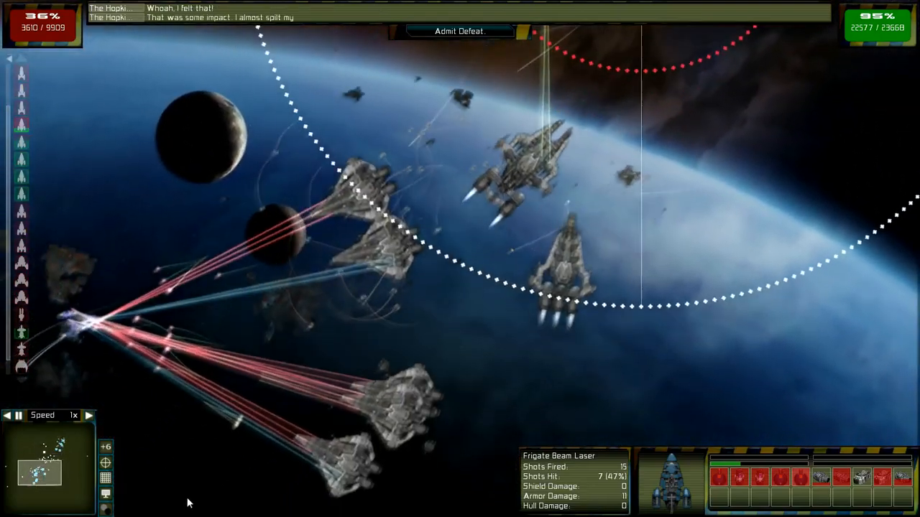
left_click(280, 294)
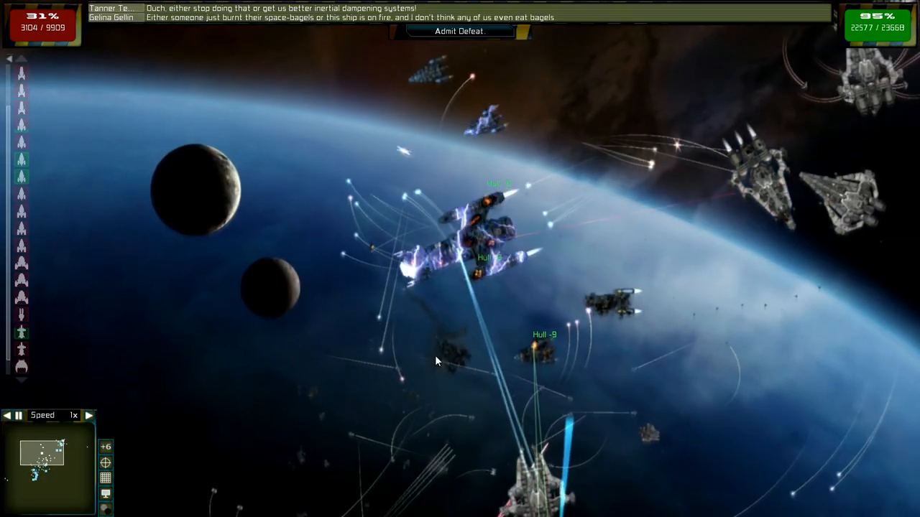
Speed up the simulation until the DEFEAT! report shows the Federation fleet at 9%.
left_click(460, 31)
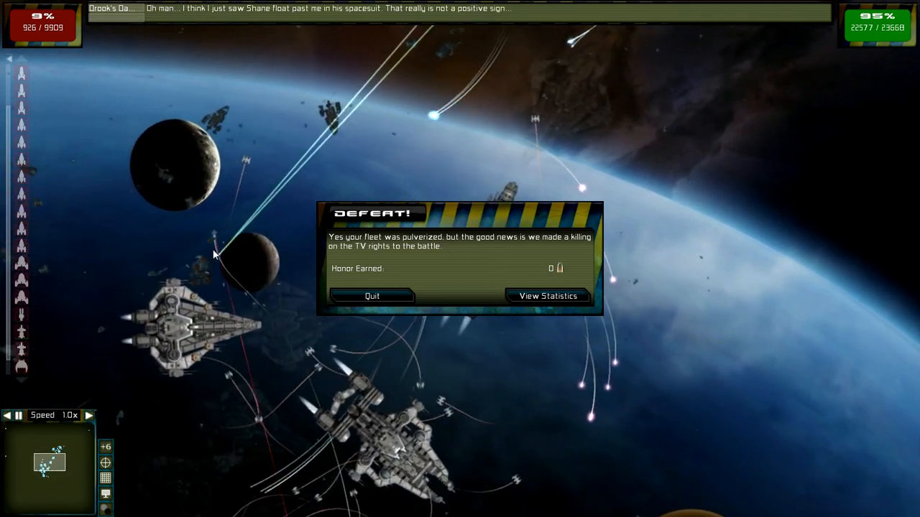
mouse_move(212, 266)
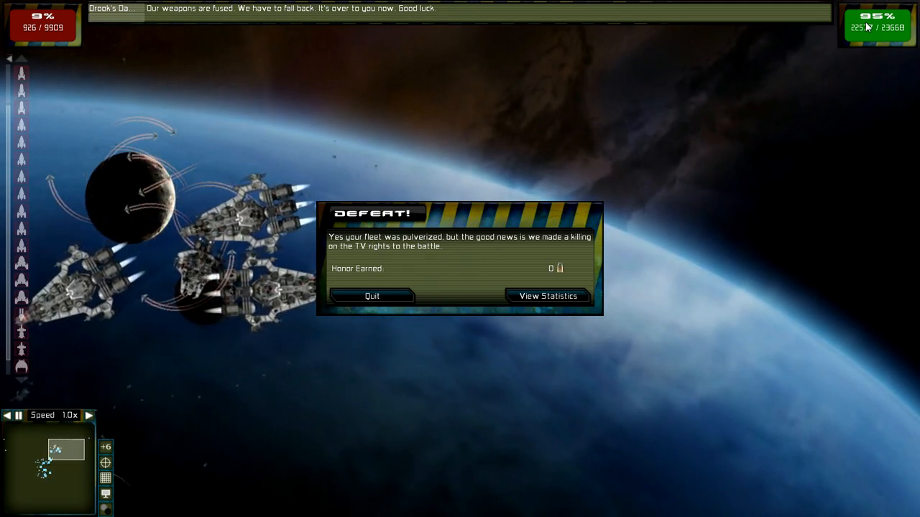
mouse_move(548, 296)
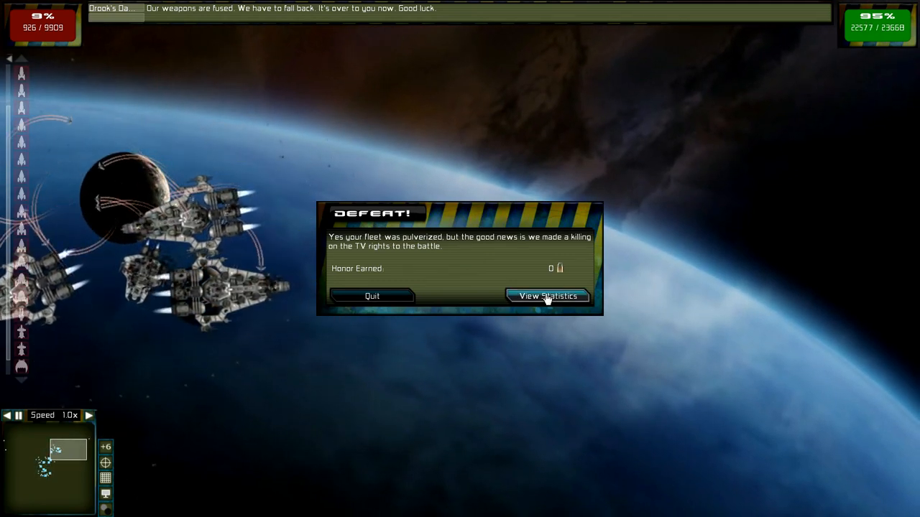
View the defeat statistics and continue past the post-battle summary to the damage charts.
left_click(547, 296)
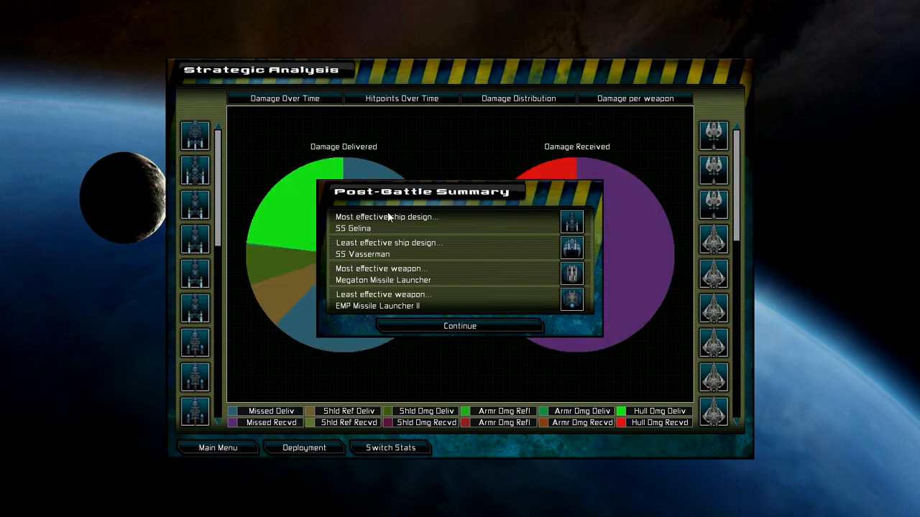
mouse_move(343, 235)
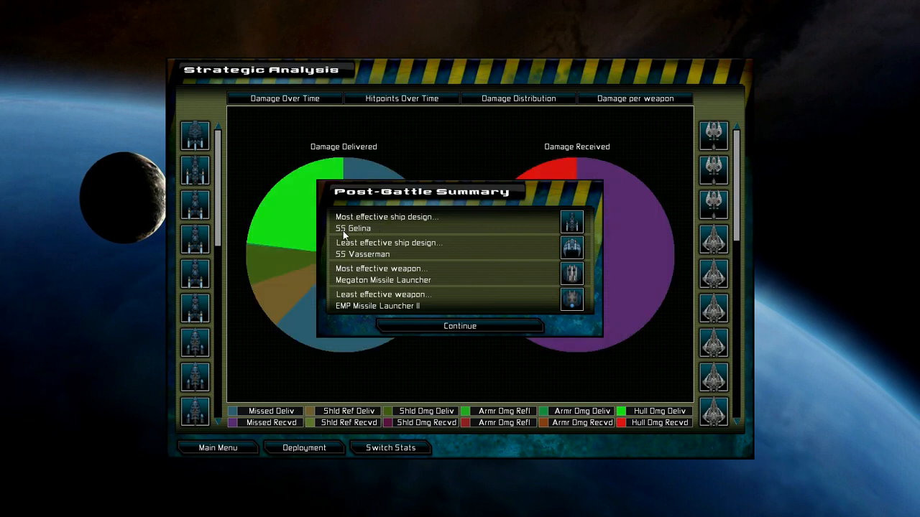
mouse_move(347, 284)
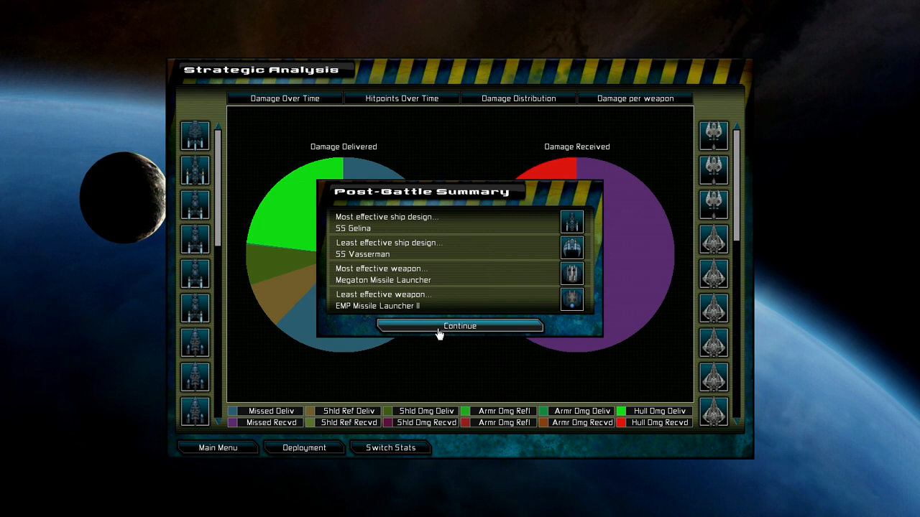
left_click(459, 326)
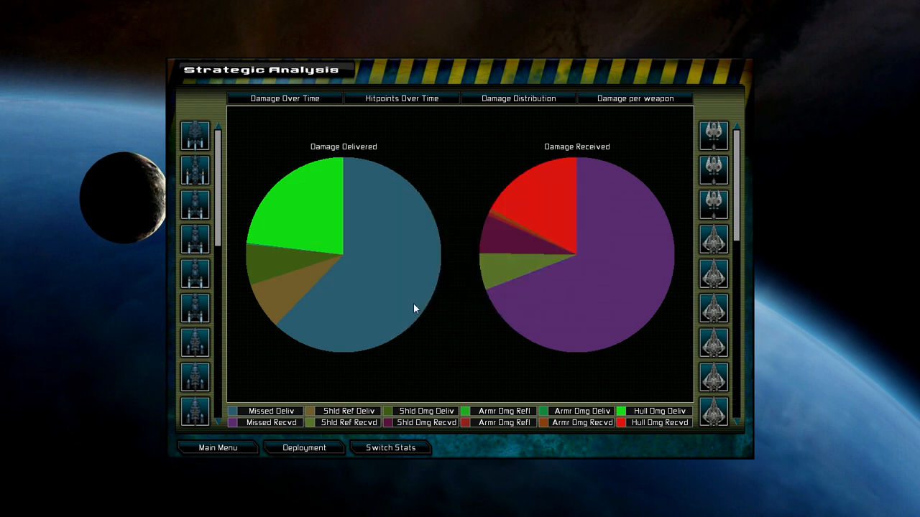
mouse_move(193, 136)
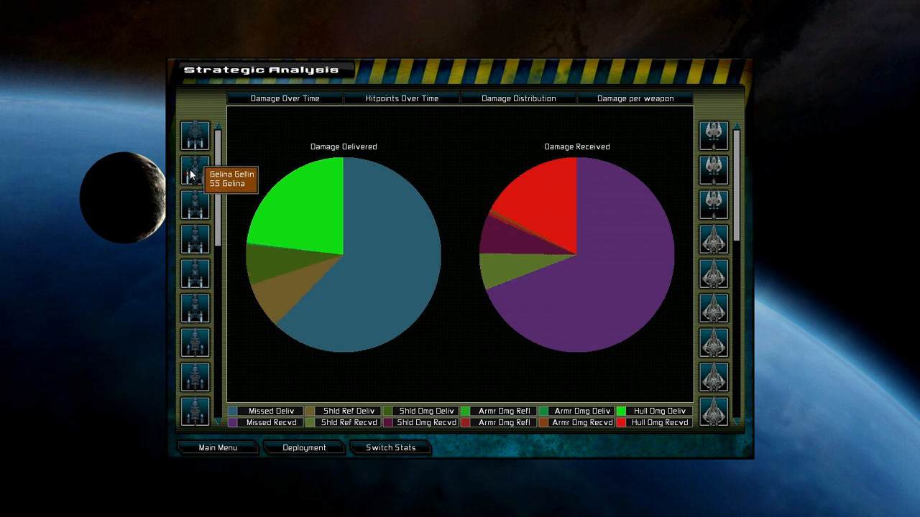
mouse_move(194, 211)
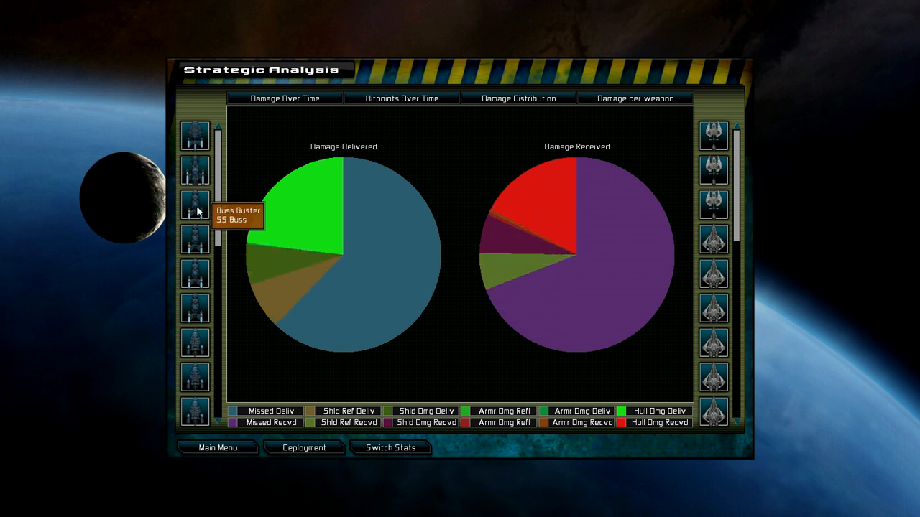
mouse_move(205, 279)
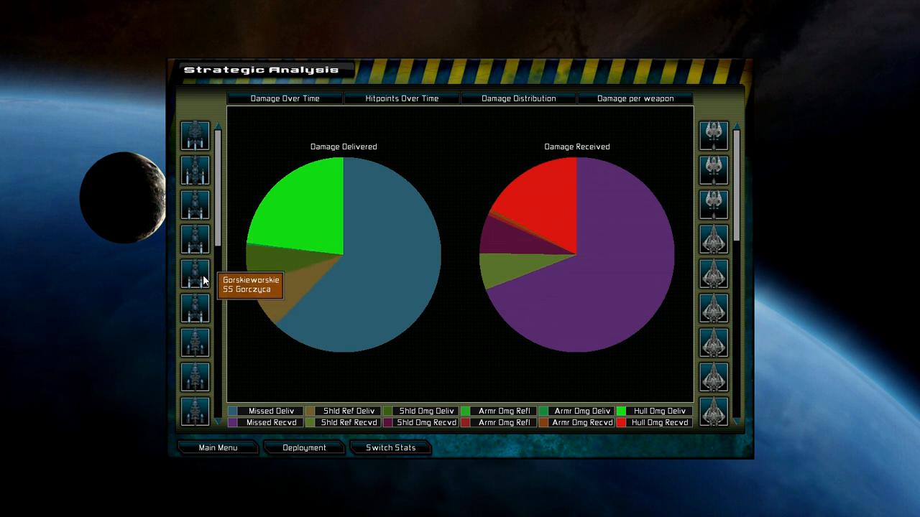
mouse_move(194, 349)
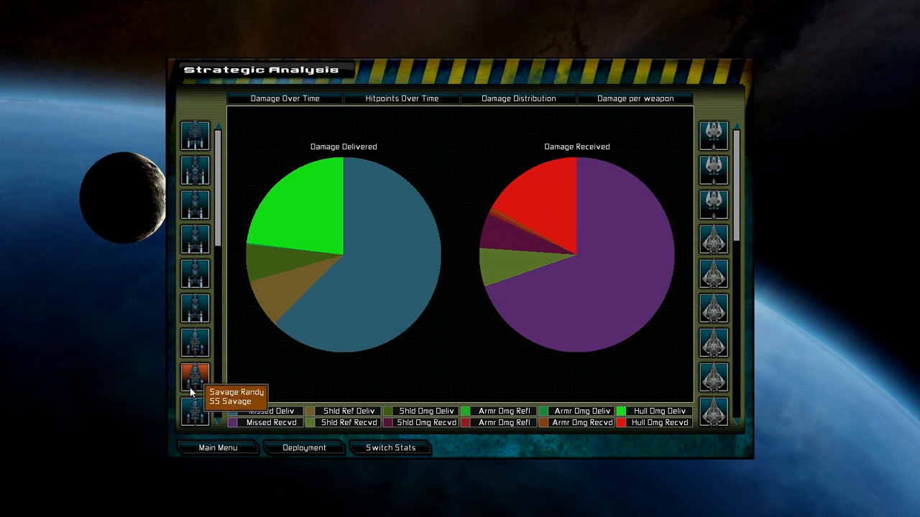
mouse_move(194, 278)
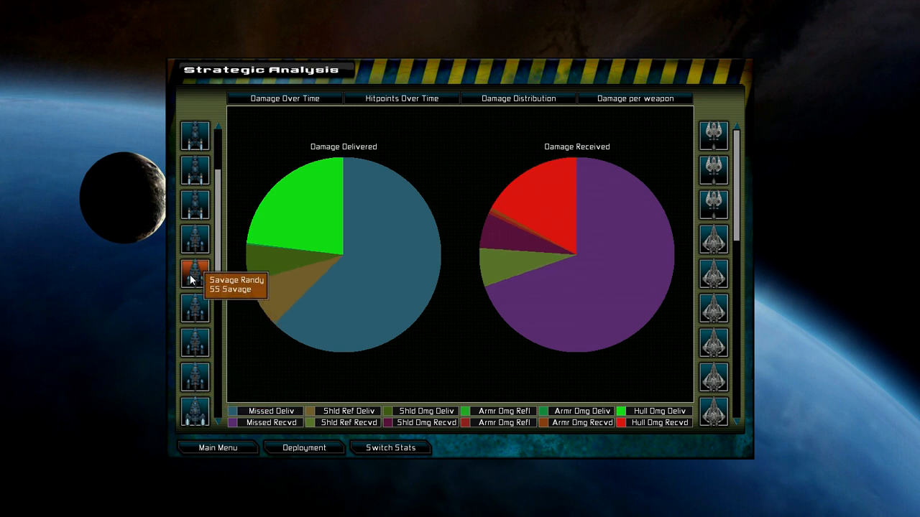
mouse_move(194, 339)
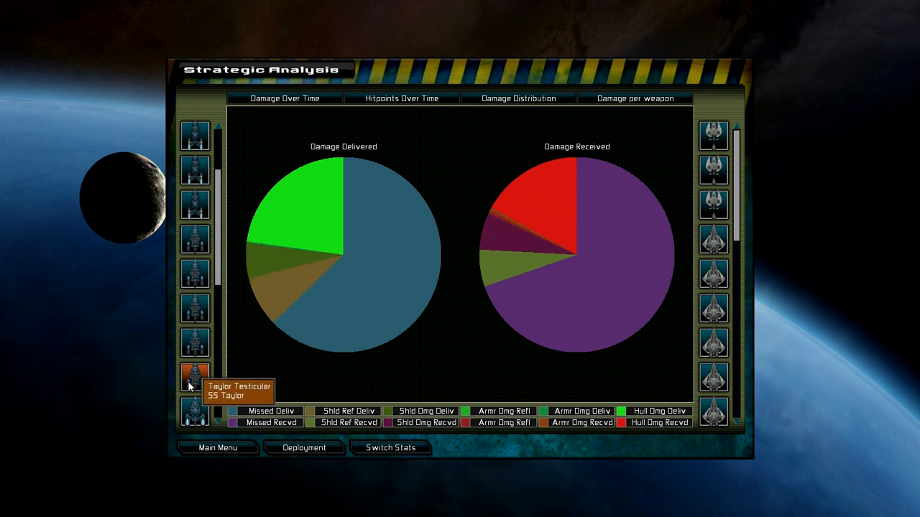
mouse_move(194, 309)
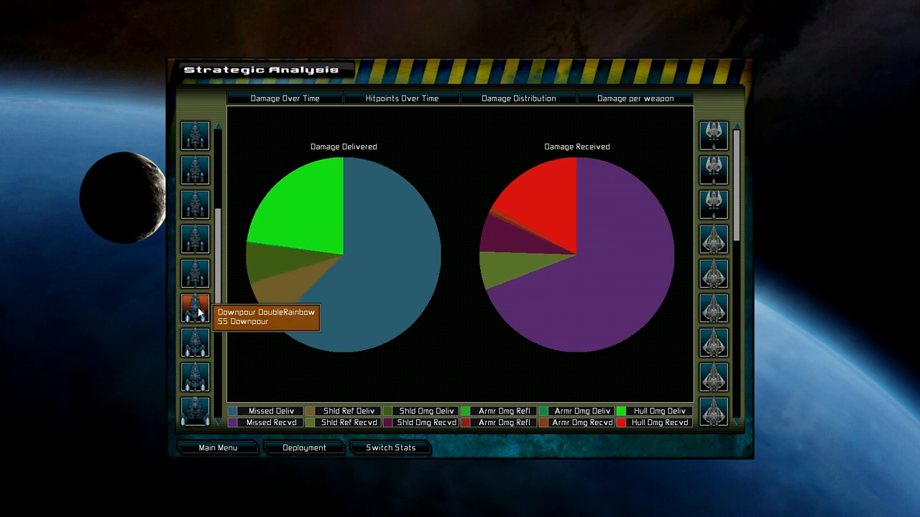
mouse_move(194, 376)
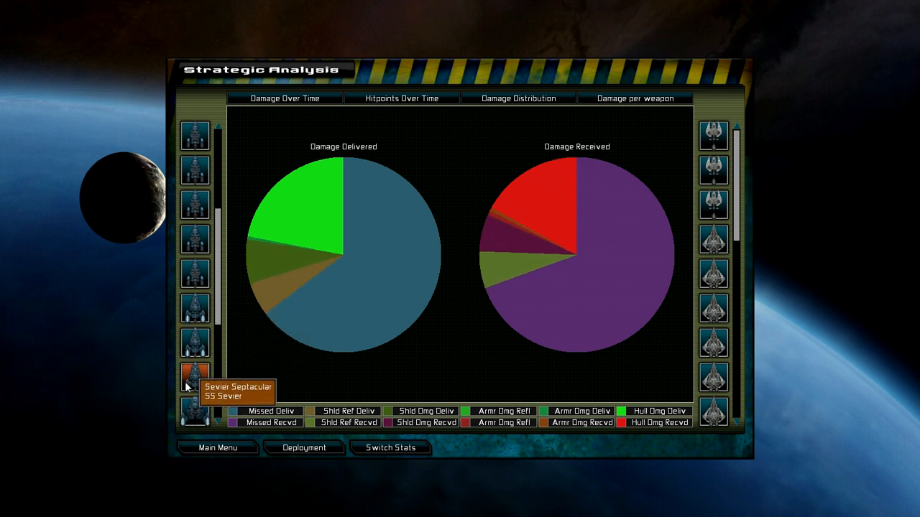
mouse_move(195, 309)
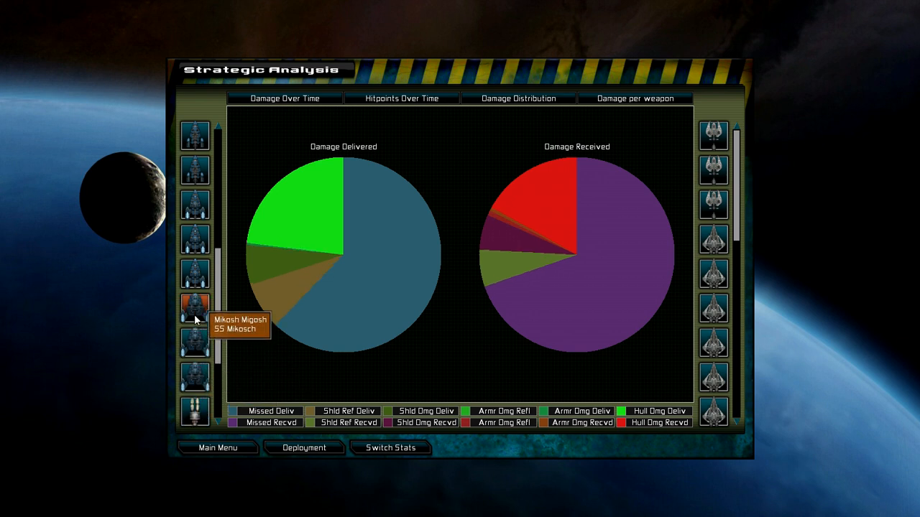
mouse_move(200, 374)
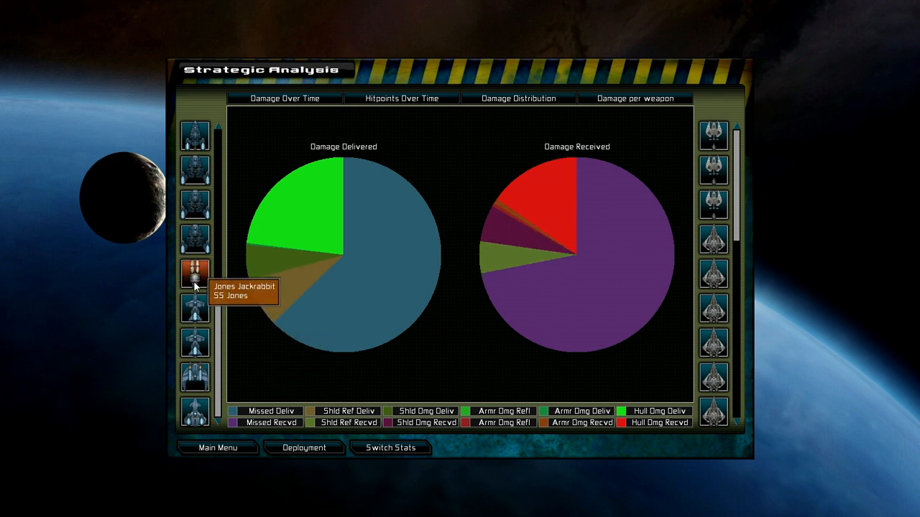
mouse_move(194, 307)
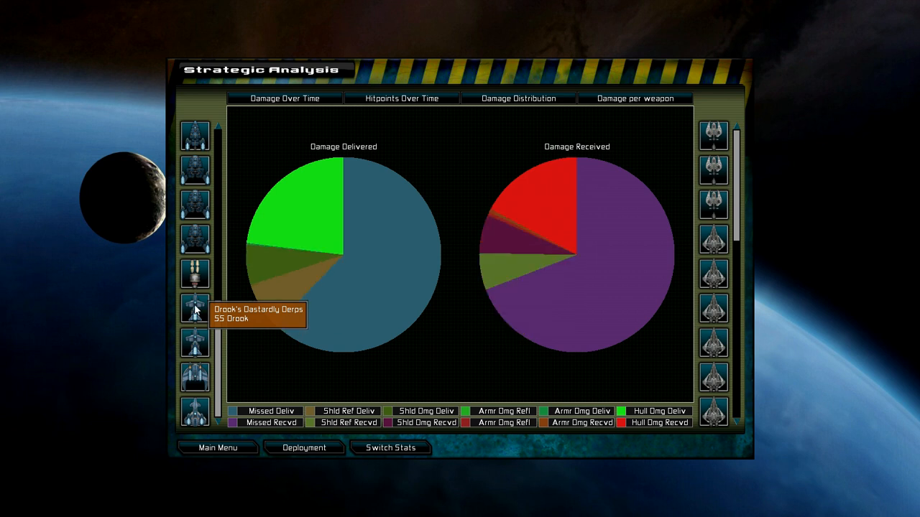
mouse_move(194, 347)
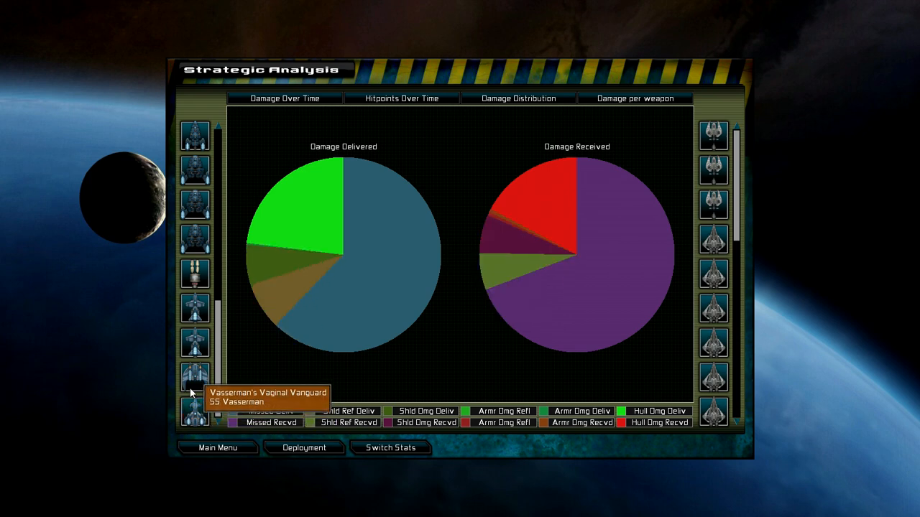
mouse_move(372, 377)
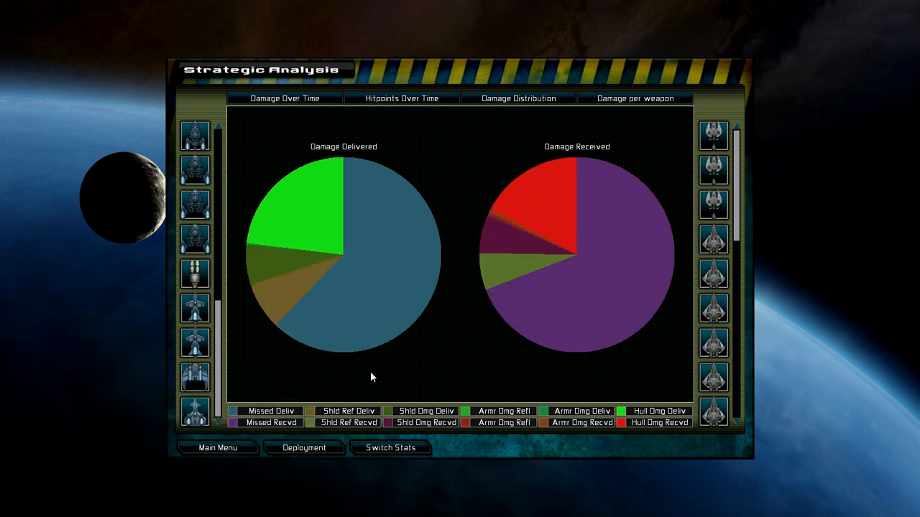
Review several lost ships' per-ship combat stats, then return to the battle's deployment screen.
left_click(390, 447)
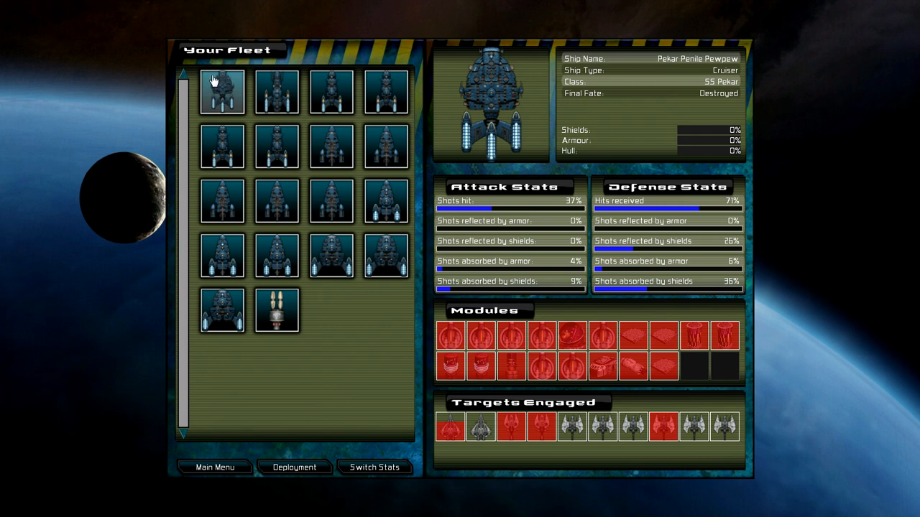
left_click(276, 91)
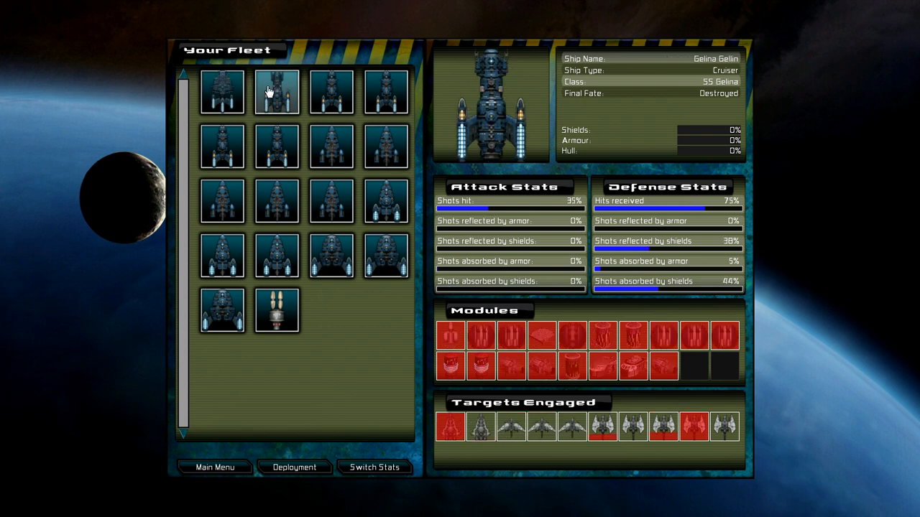
left_click(222, 145)
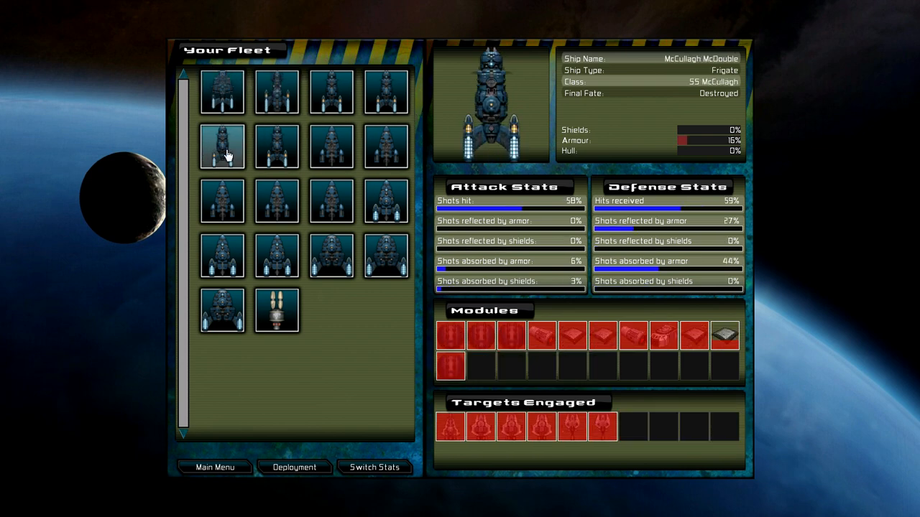
left_click(331, 256)
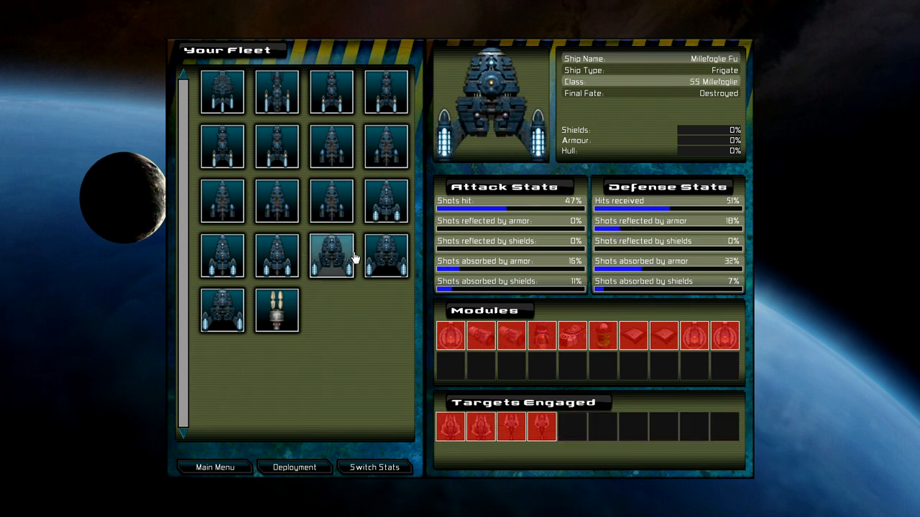
left_click(276, 310)
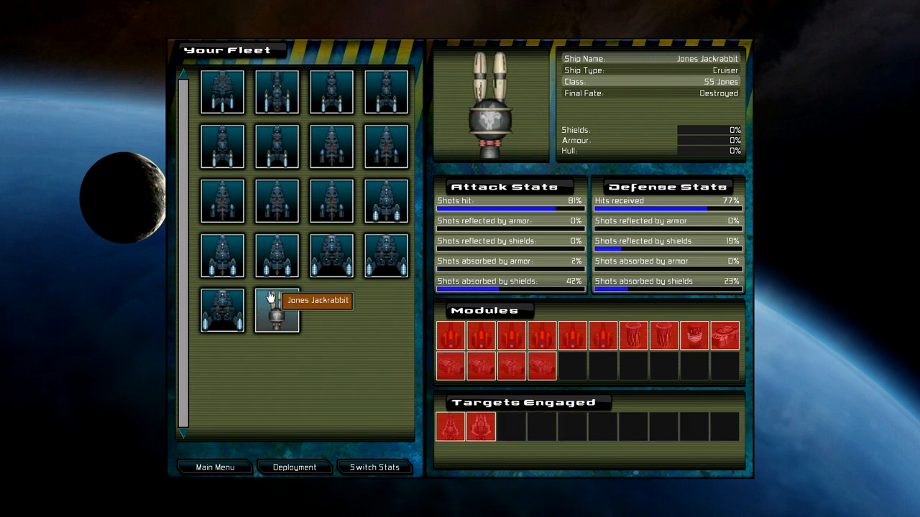
left_click(276, 311)
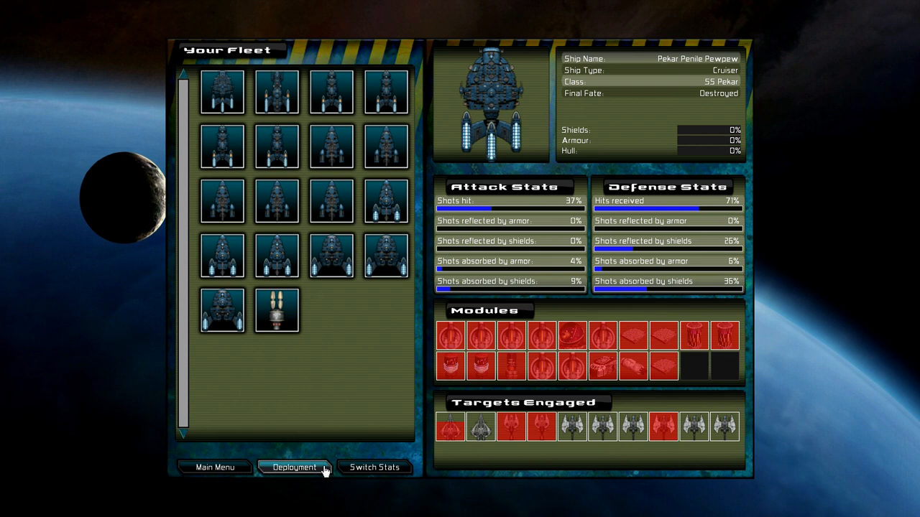
left_click(293, 467)
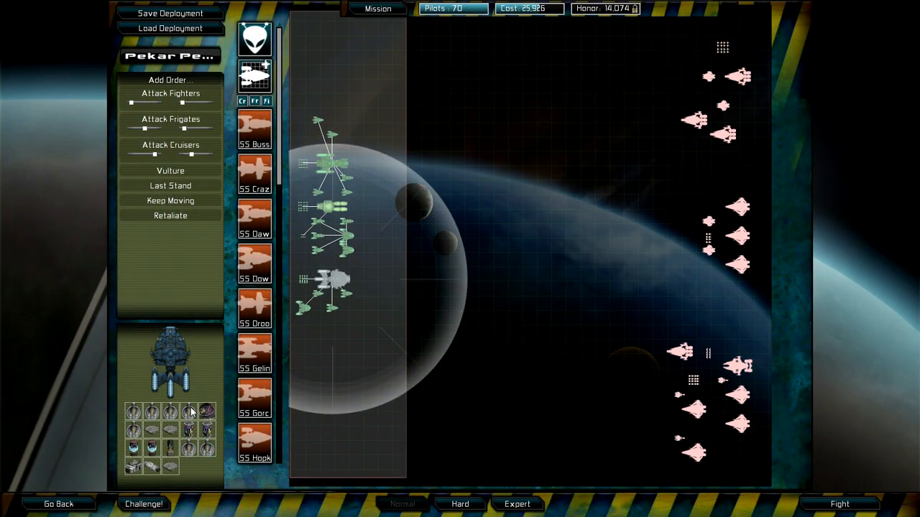
Enter "One F Jef's One F'd Fleet" as the enemy and delete the default taunt.
left_click(144, 504)
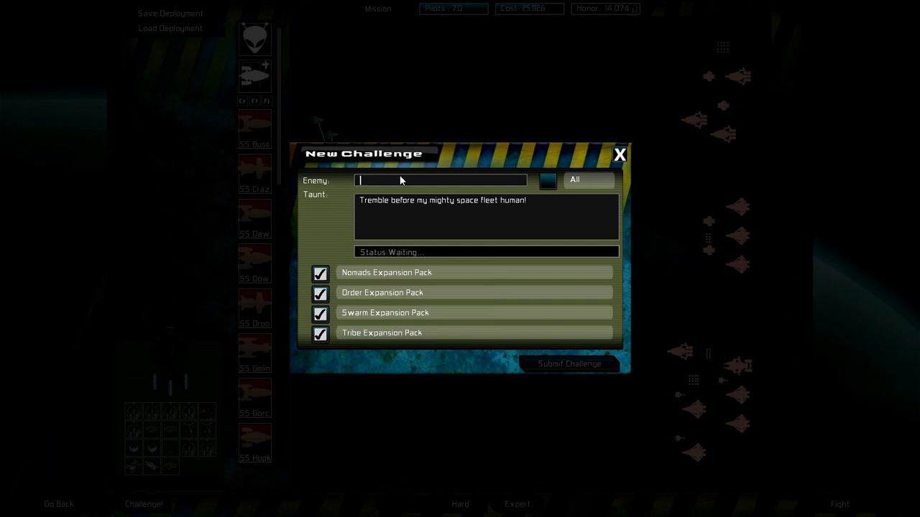
type("Jef")
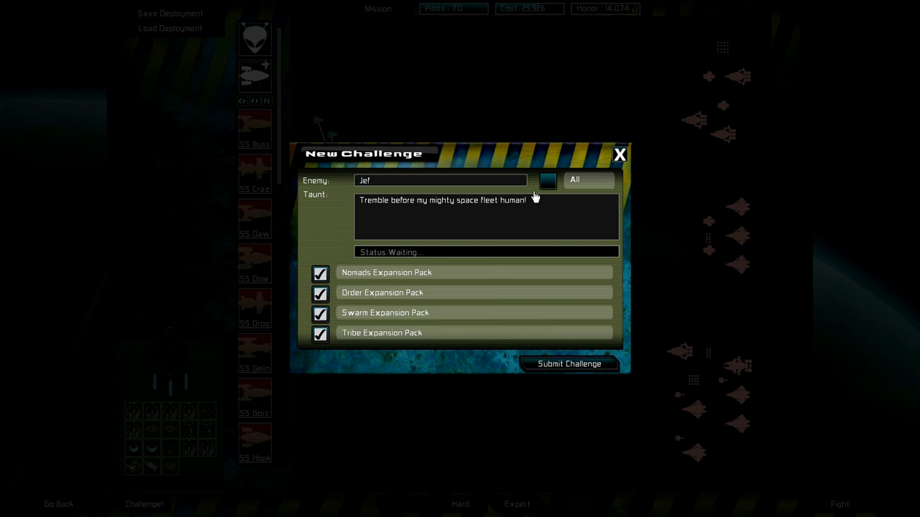
type("'s Jelly")
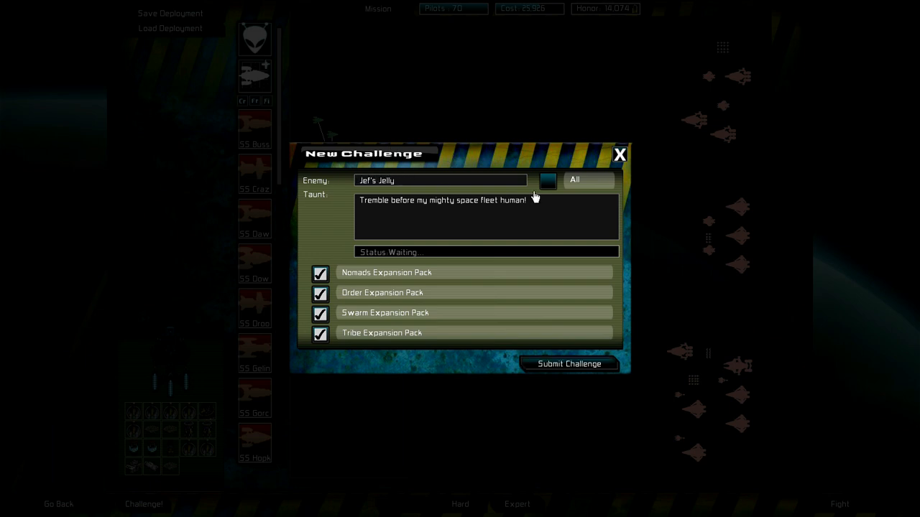
type("JJJ")
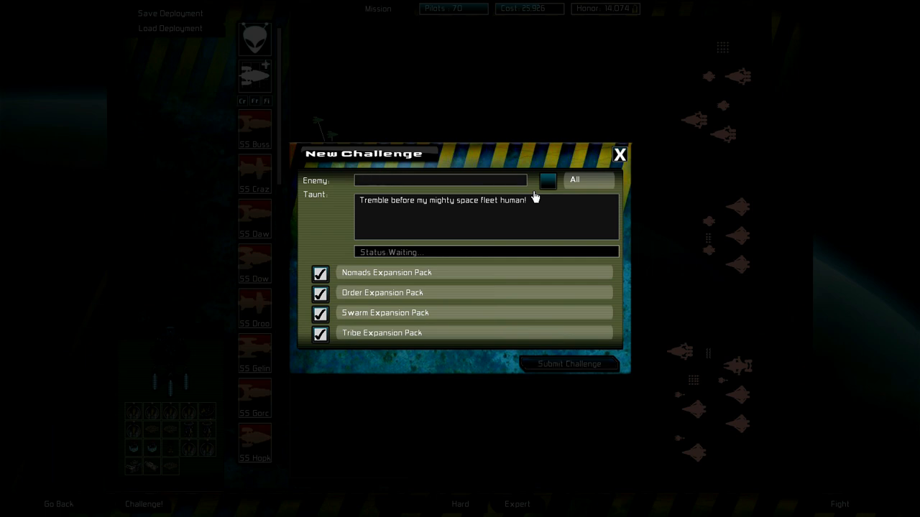
type("One F")
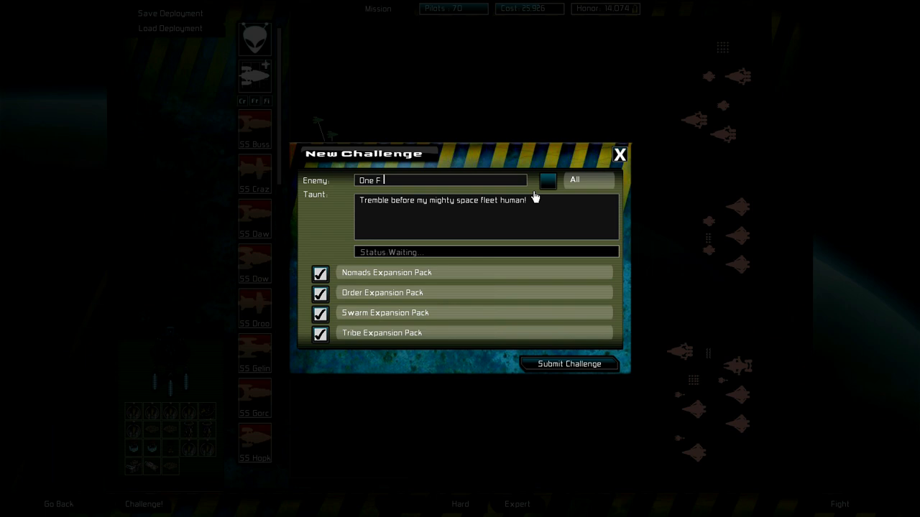
type("Jef's One")
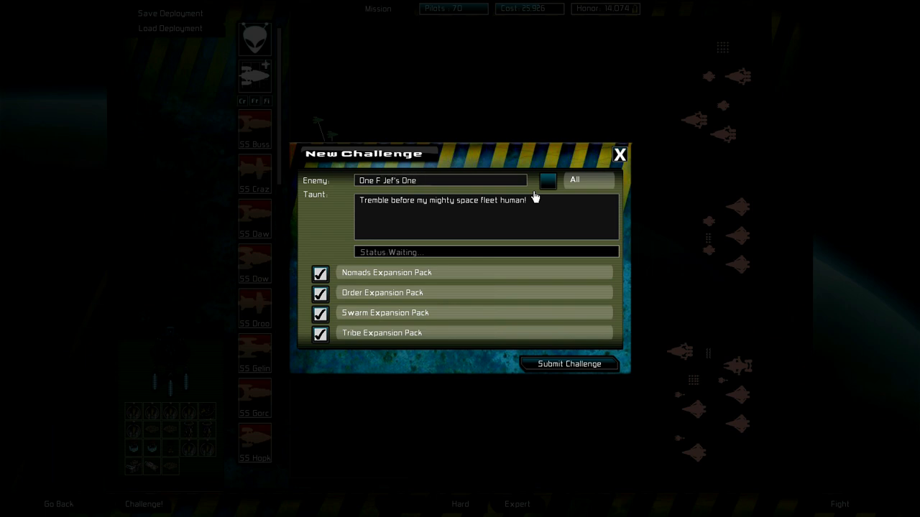
type("F'd Fleet")
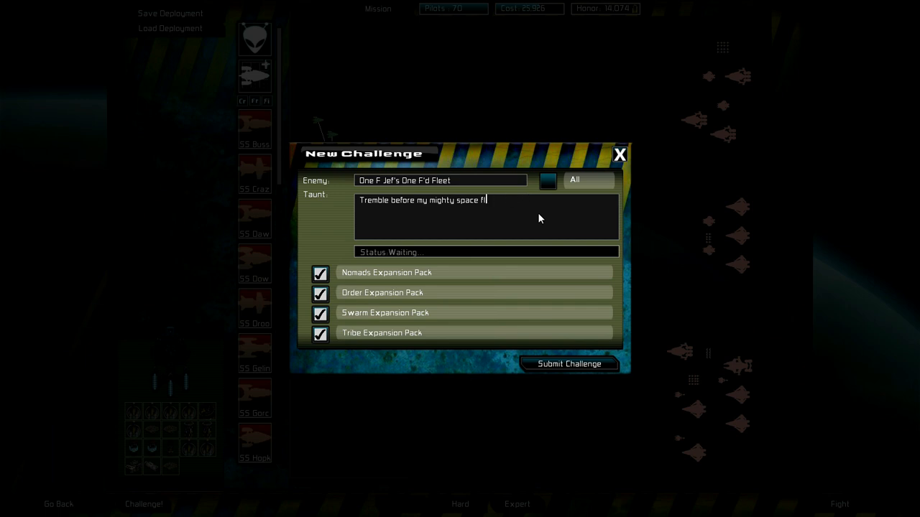
key("Backspace")
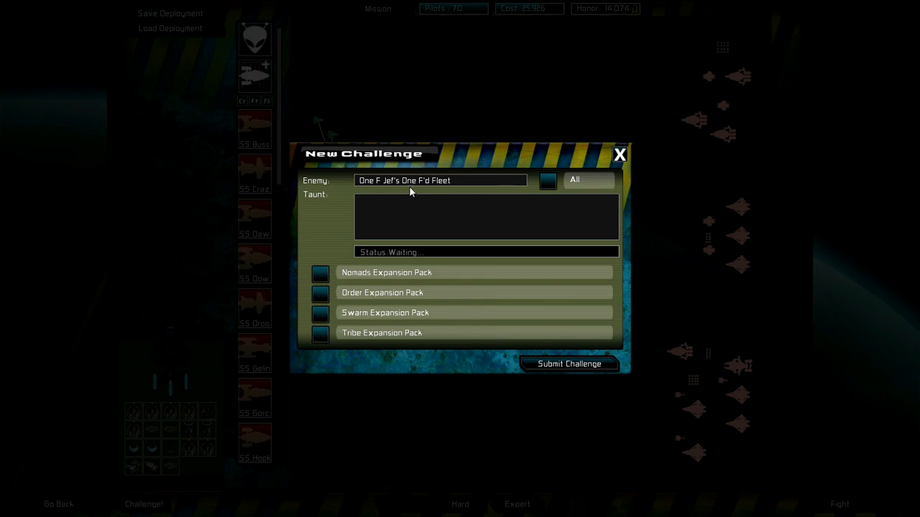
Type a taunt starting "My fleet" about donating subscribers sacrificed to the vacuum of space.
left_click(486, 216)
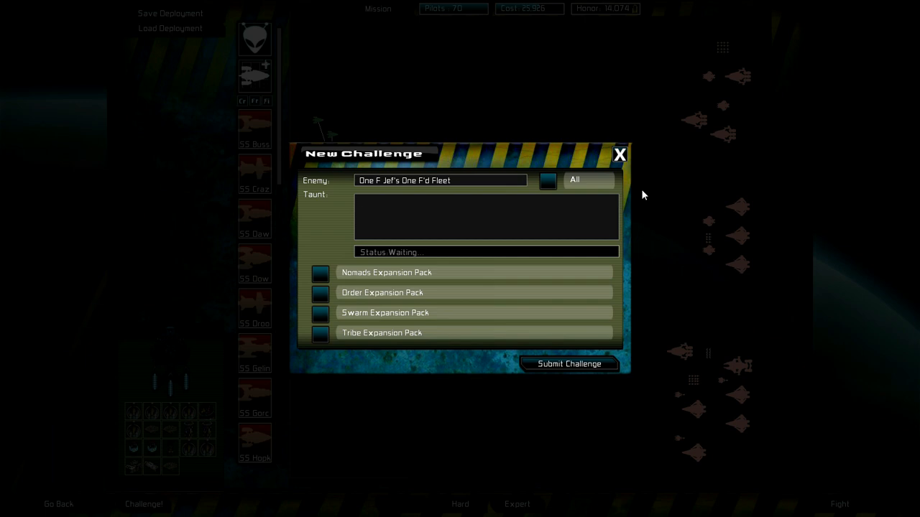
type("My fleet of")
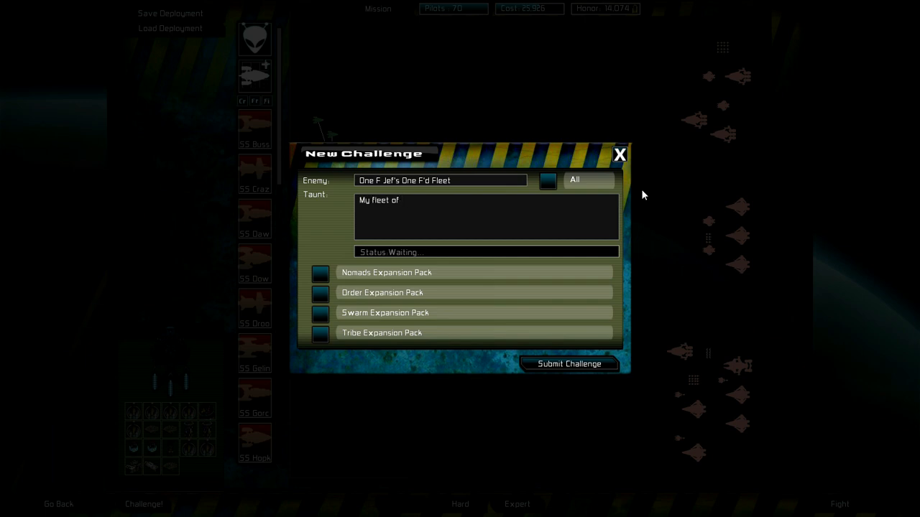
type("donating subscribers who")
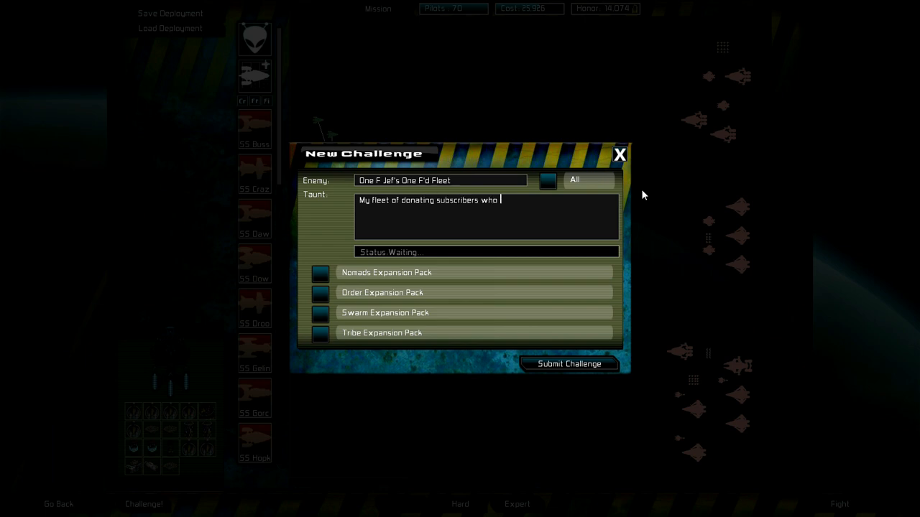
type("sacrificed to the cold va")
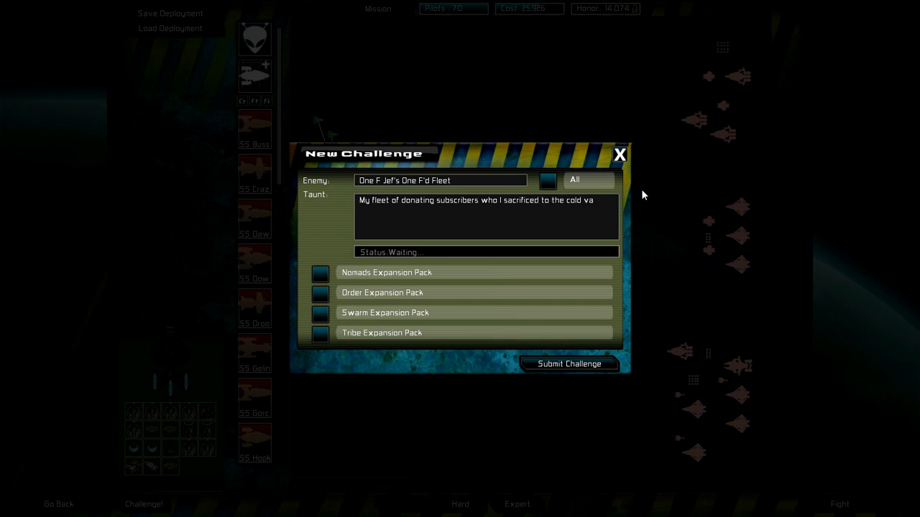
type("cuum of space.")
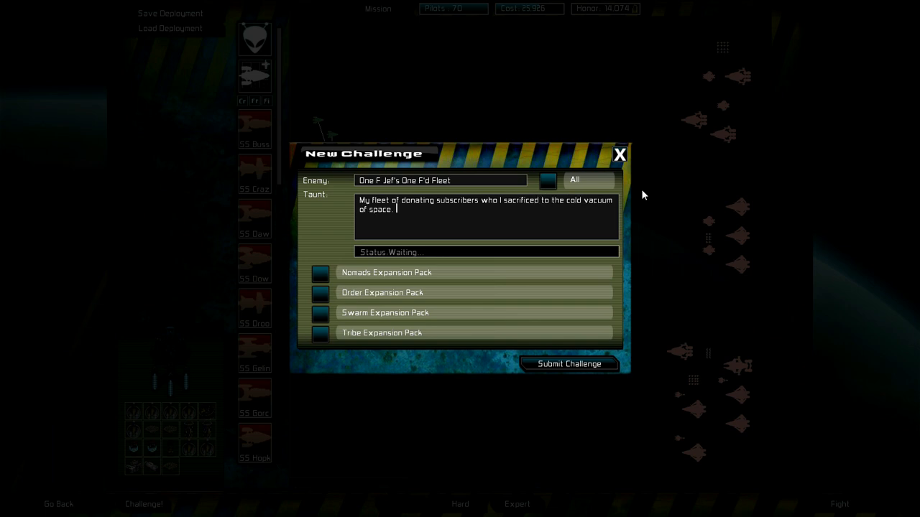
mouse_move(569, 364)
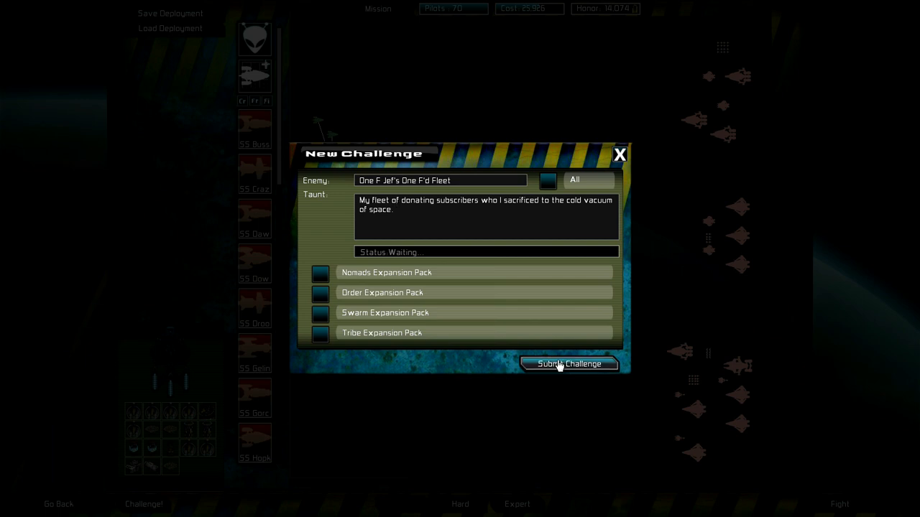
Clear the rejected enemy name, add "One F Jef's" to the taunt, and target All players.
left_click(569, 364)
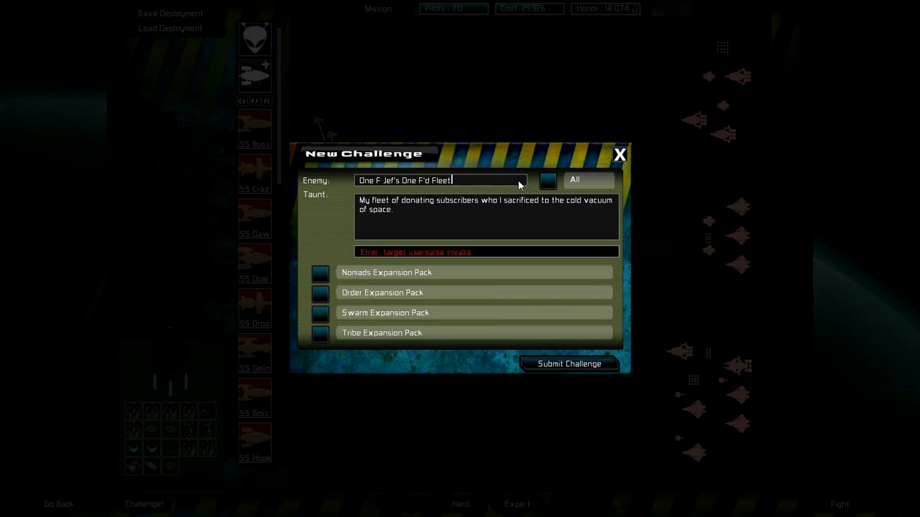
key("BackSpace")
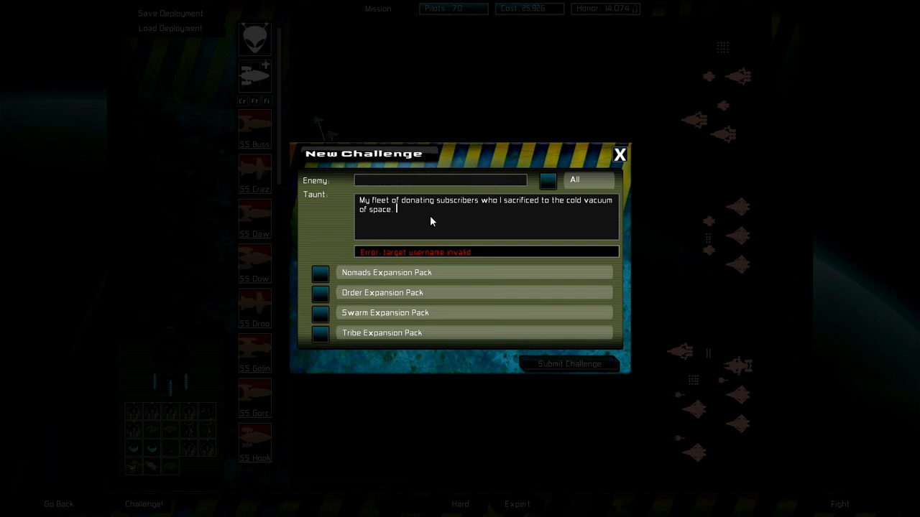
mouse_move(368, 203)
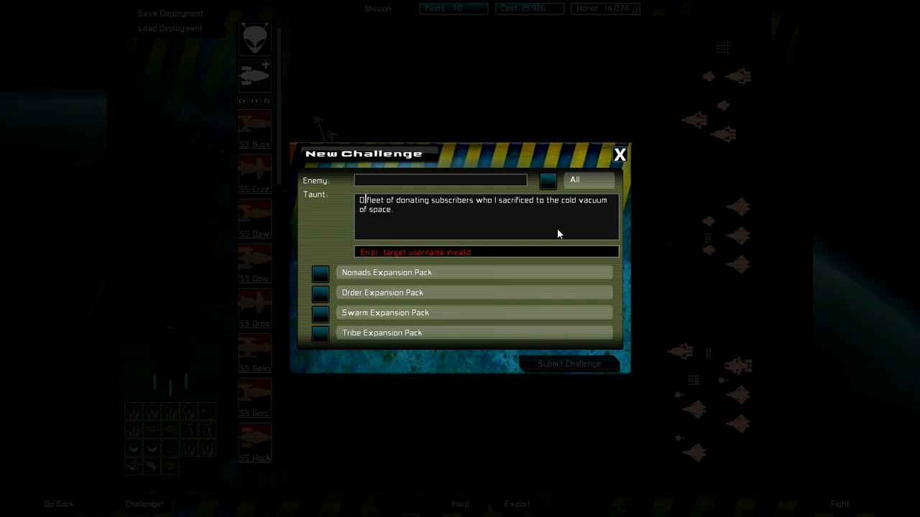
type("One F Jef's")
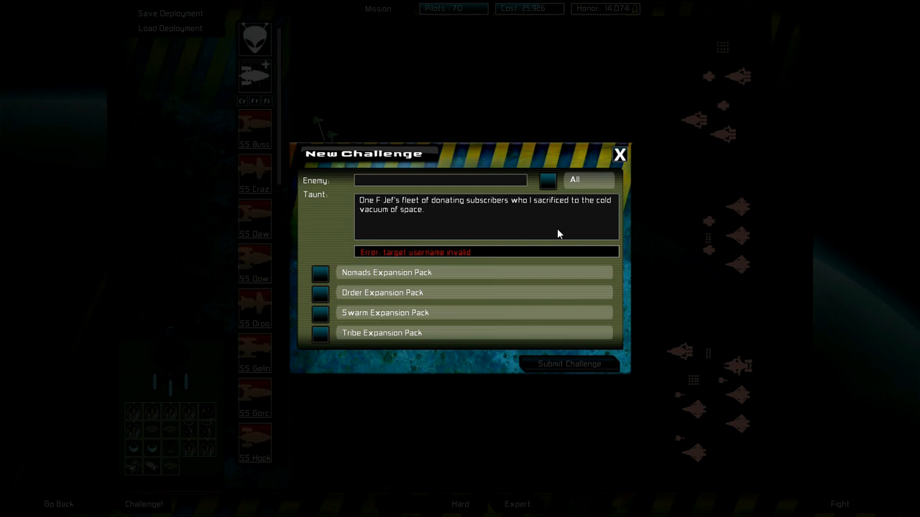
mouse_move(562, 356)
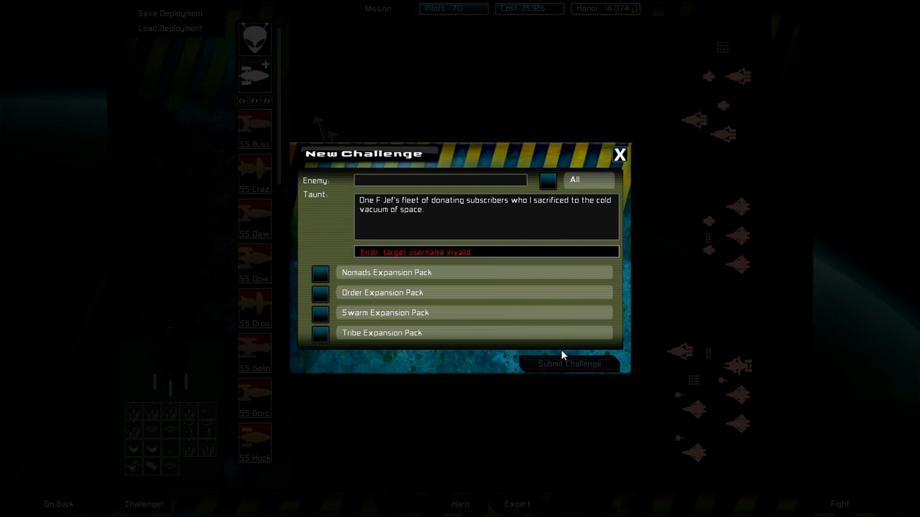
left_click(548, 180)
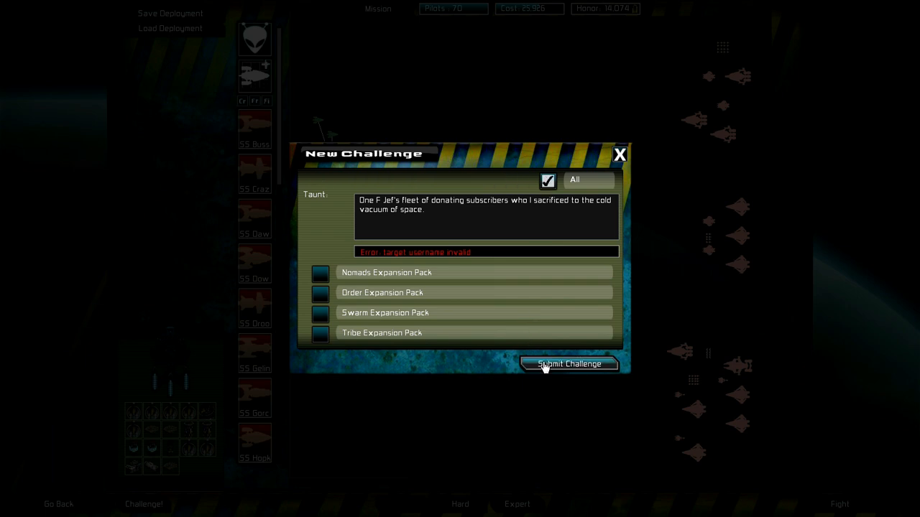
Submit the challenge, close its window, and leave deployment for the main menu.
left_click(569, 363)
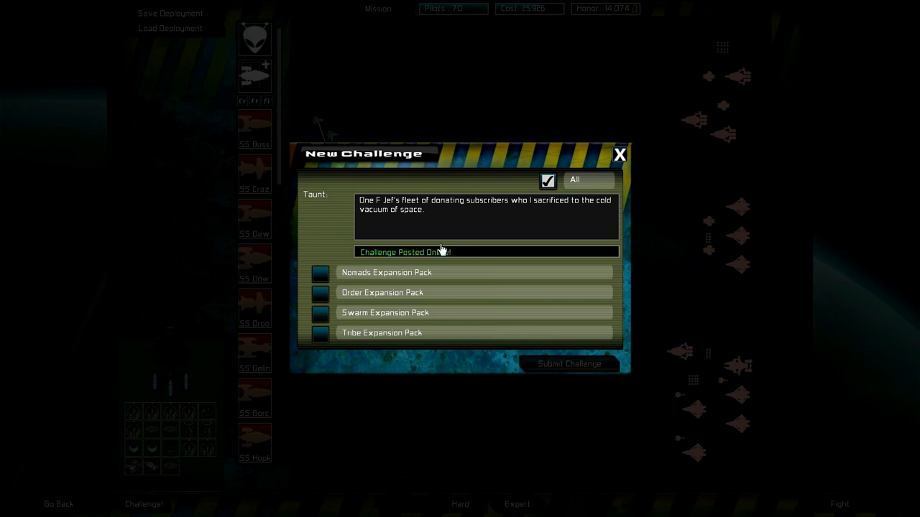
mouse_move(424, 200)
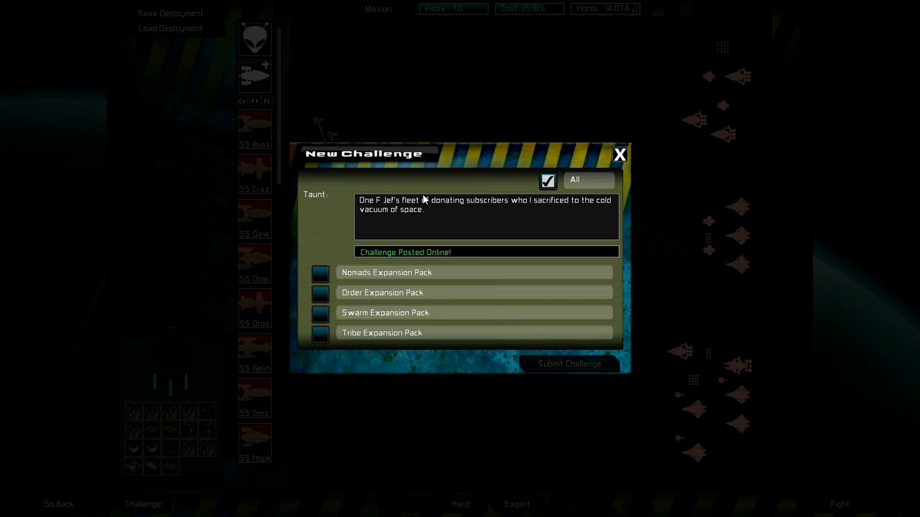
mouse_move(600, 158)
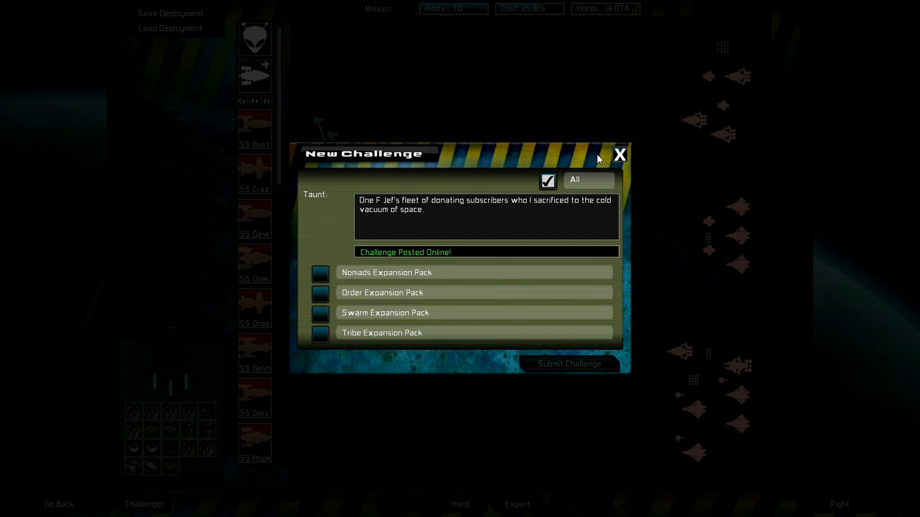
left_click(619, 154)
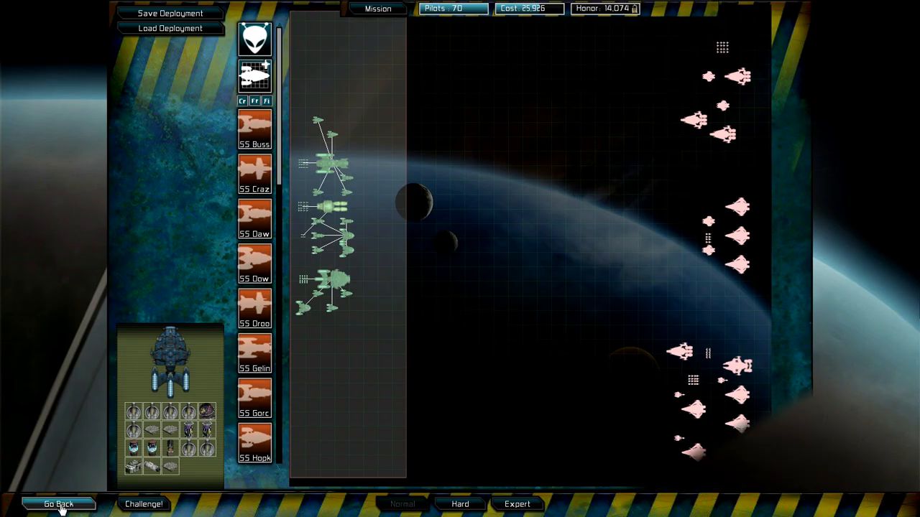
left_click(58, 504)
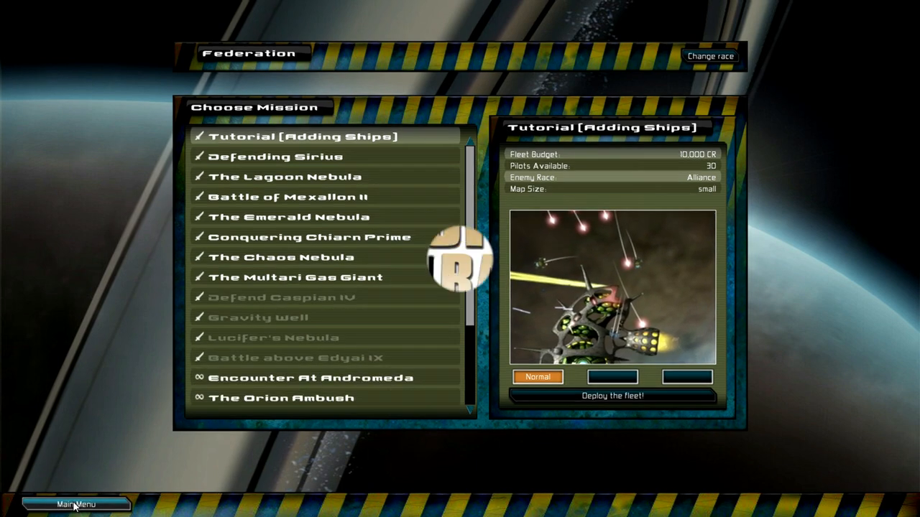
left_click(75, 504)
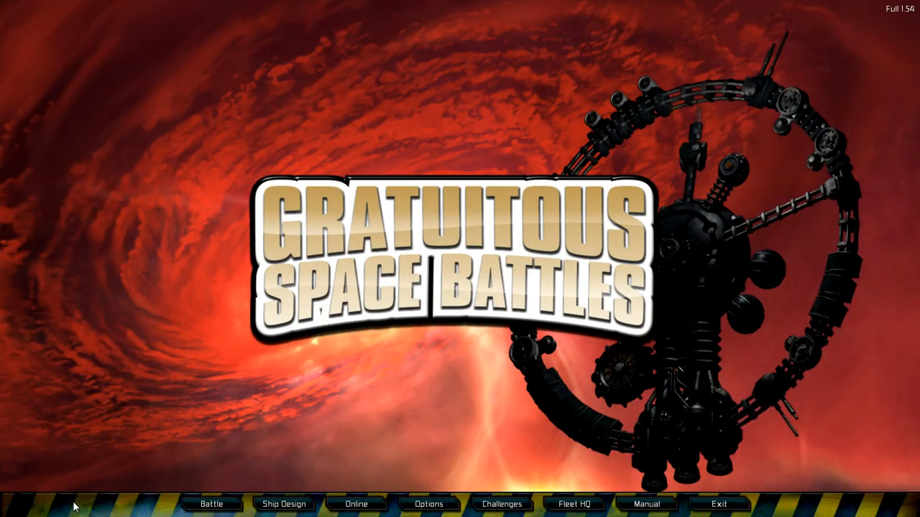